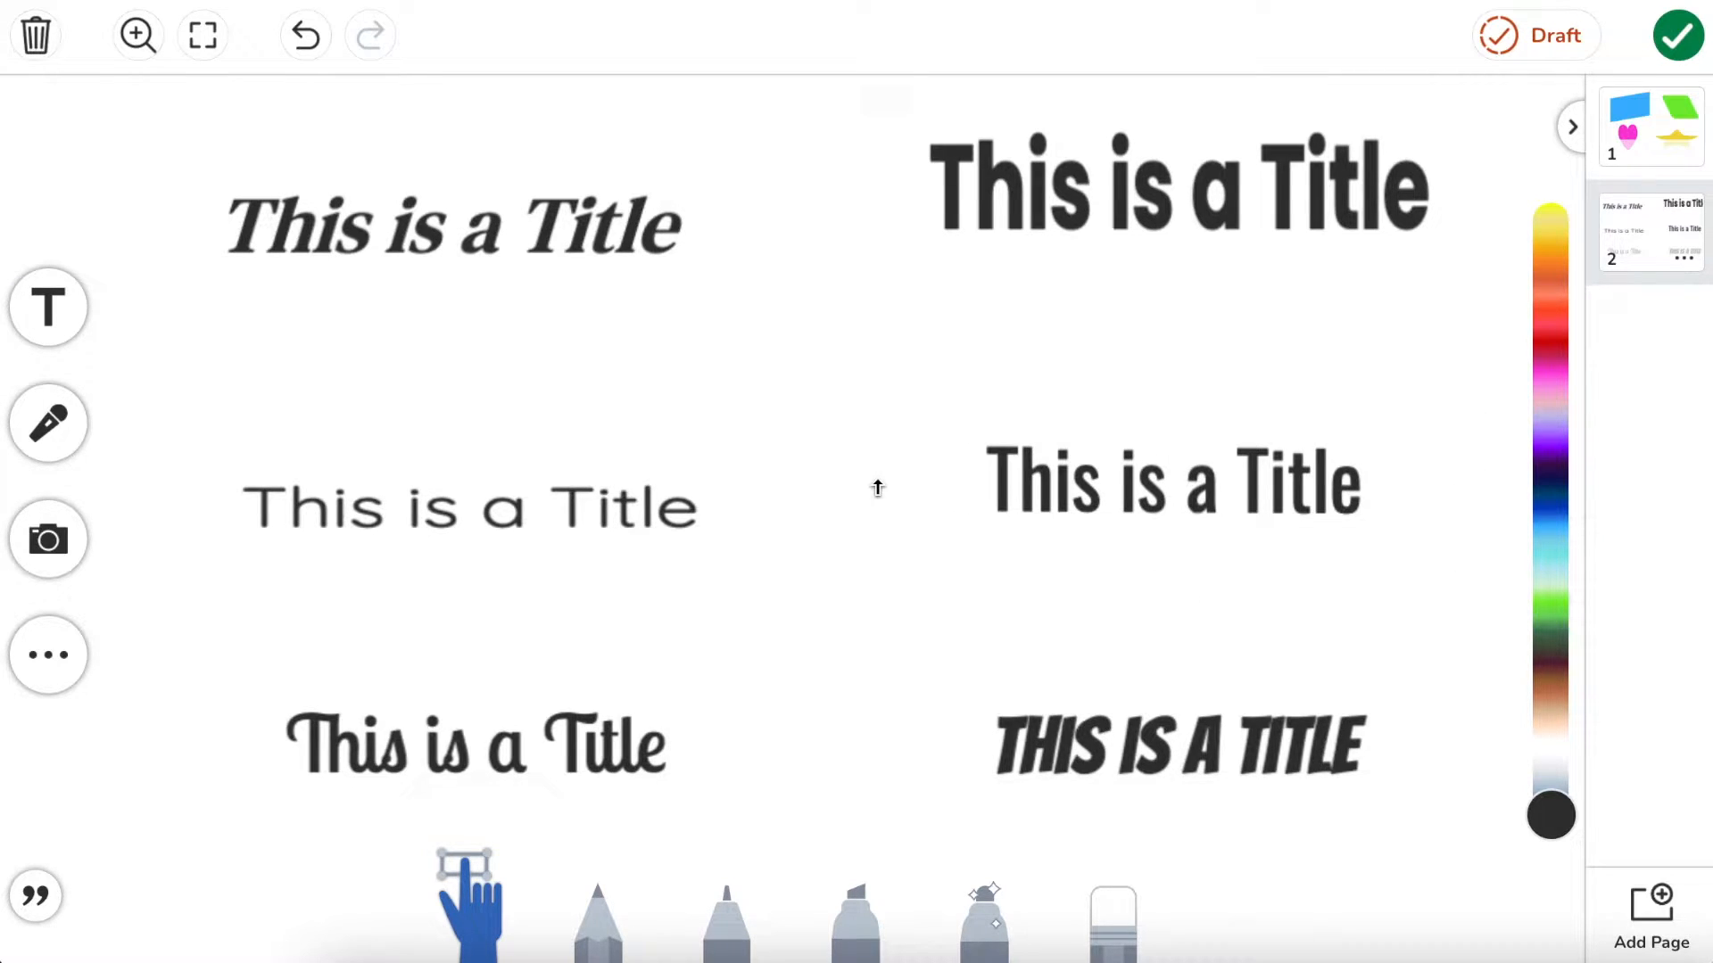
Step: Open the seven-page Turtle's Adventure activity from the titles page
{"action": "left_click", "coordinate": [473, 746]}
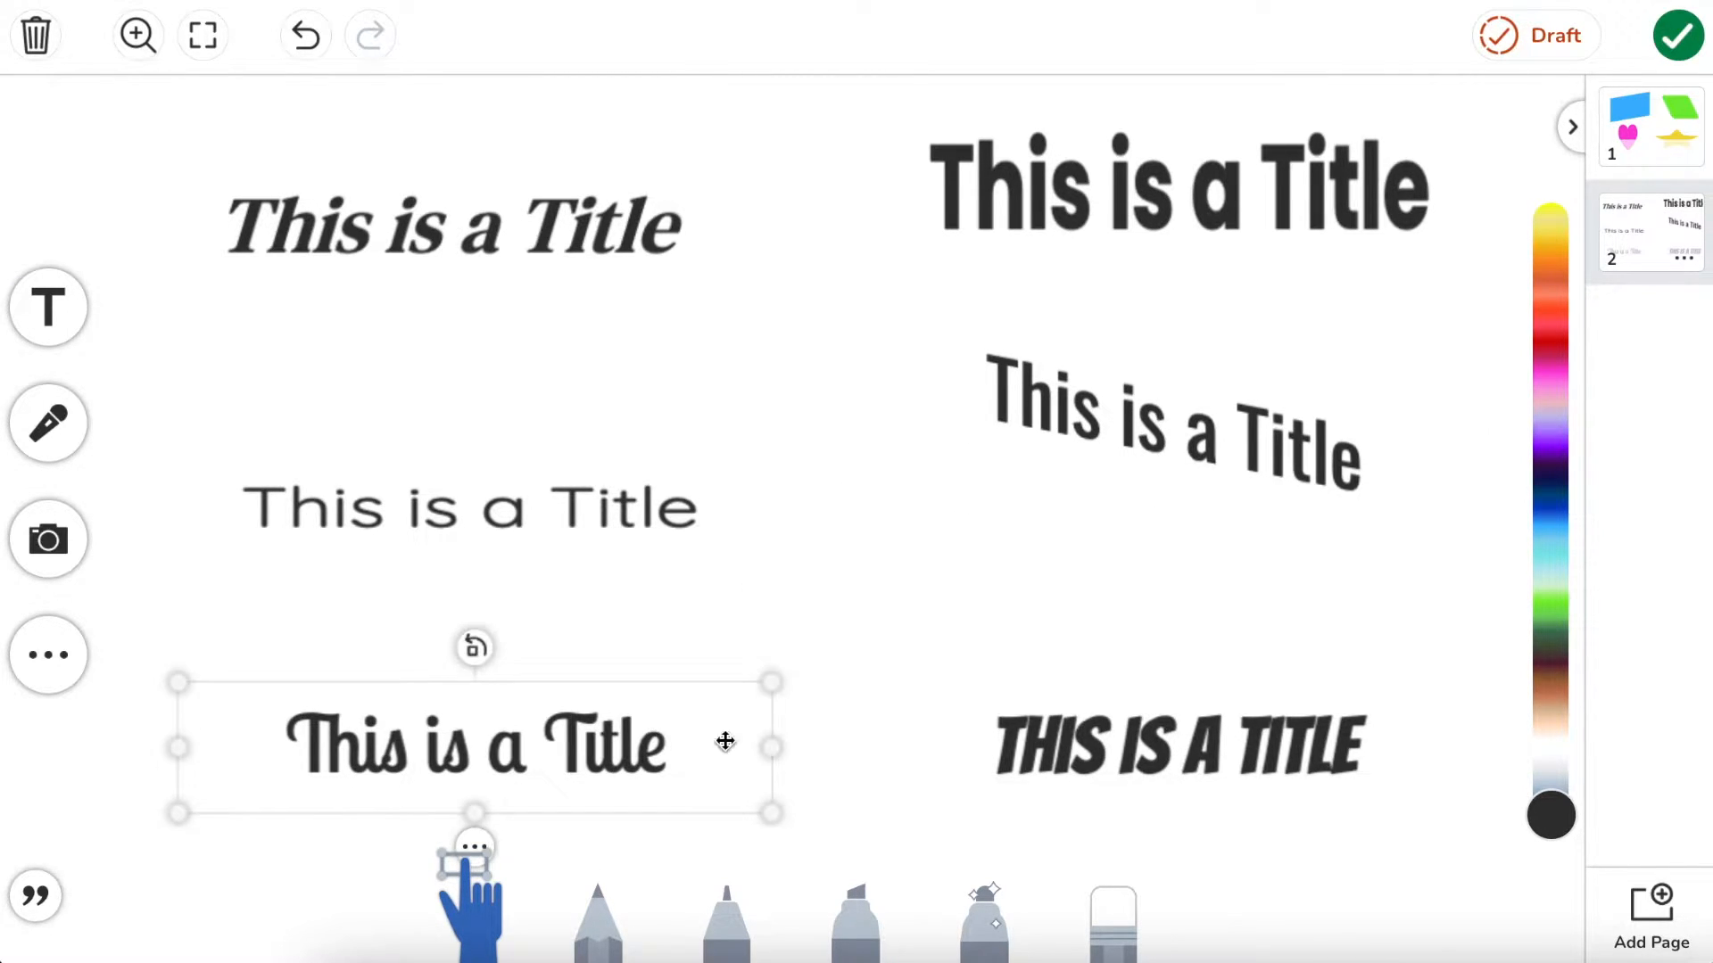
{"action": "left_click", "coordinate": [1650, 126]}
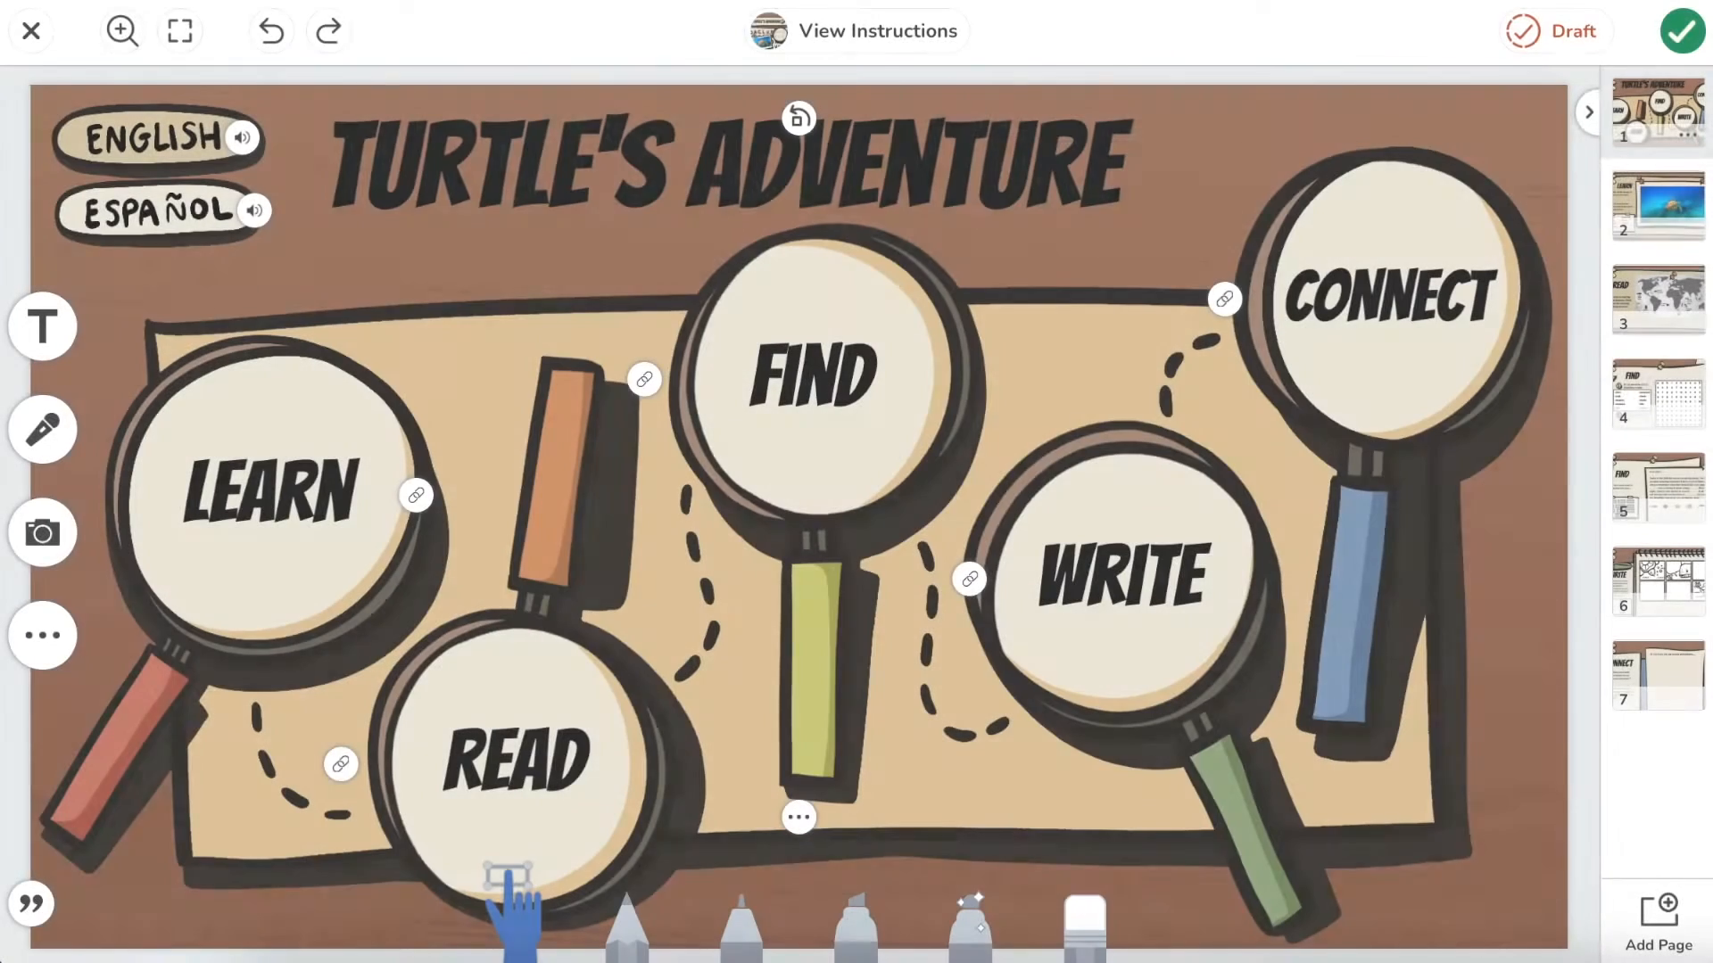
Step: Go to page 1 with the blue rectangle, green square, heart and star
{"action": "left_click", "coordinate": [514, 754]}
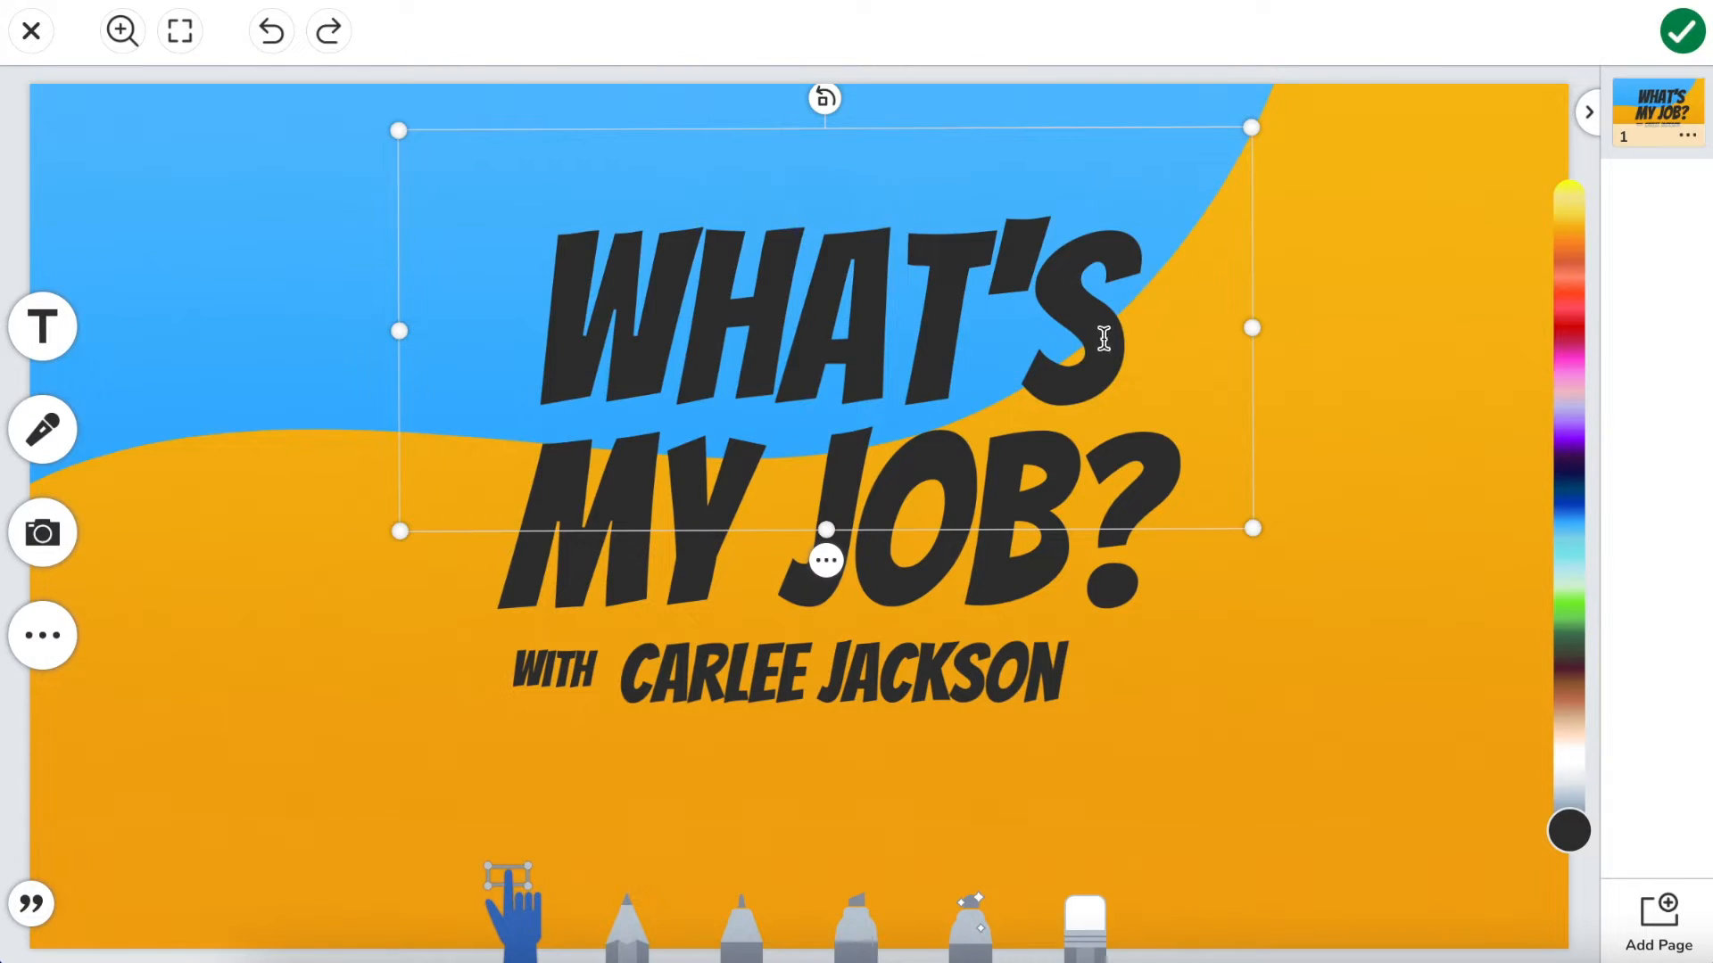
{"action": "left_click", "coordinate": [1293, 477]}
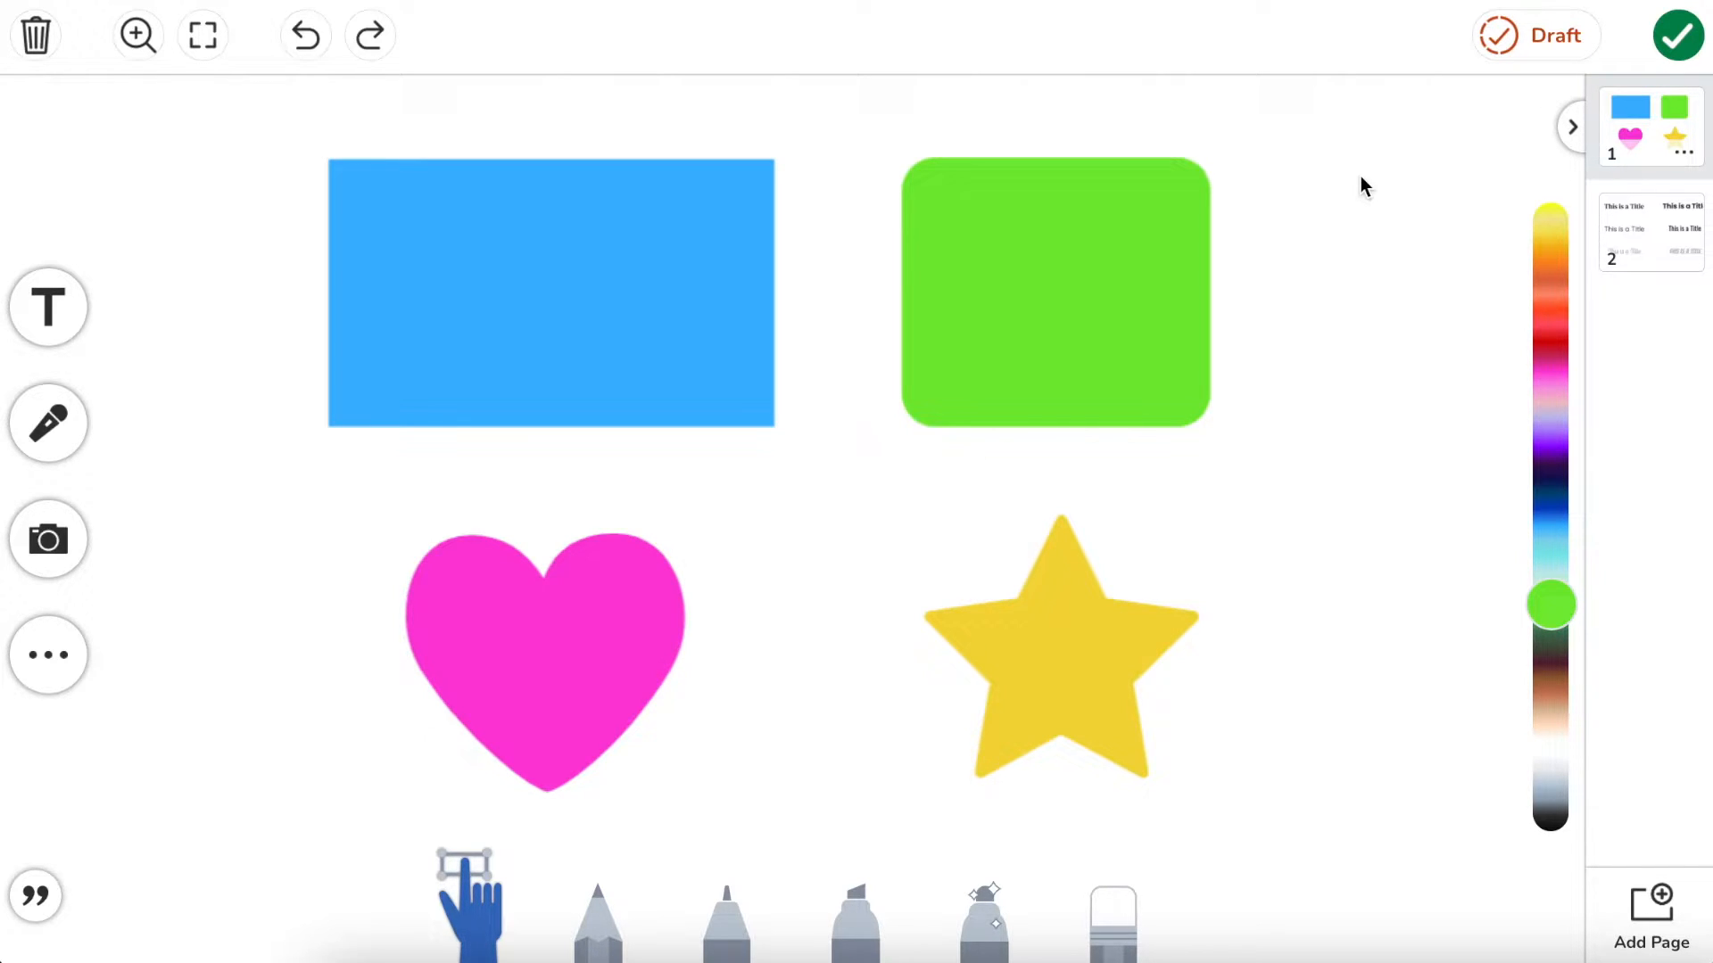
Step: Widen the blue rectangle, then drag its right side upward into a parallelogram
{"action": "left_click", "coordinate": [551, 293]}
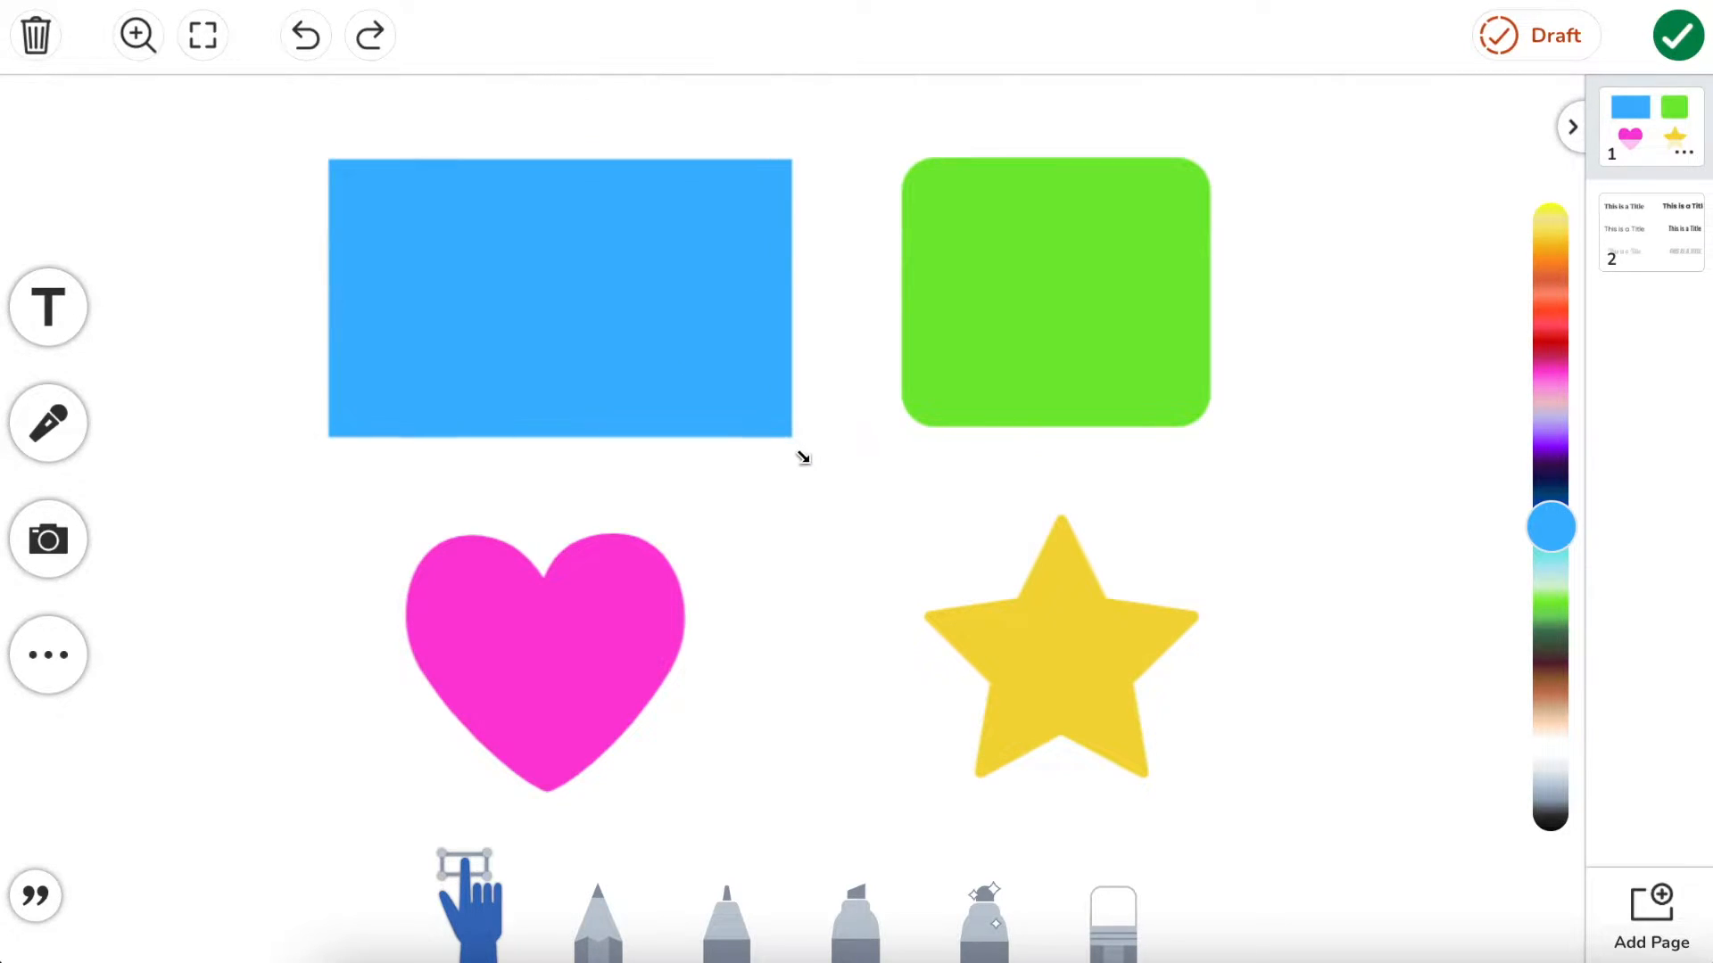
{"action": "left_click_drag", "start_coordinate": [803, 458], "coordinate": [787, 424]}
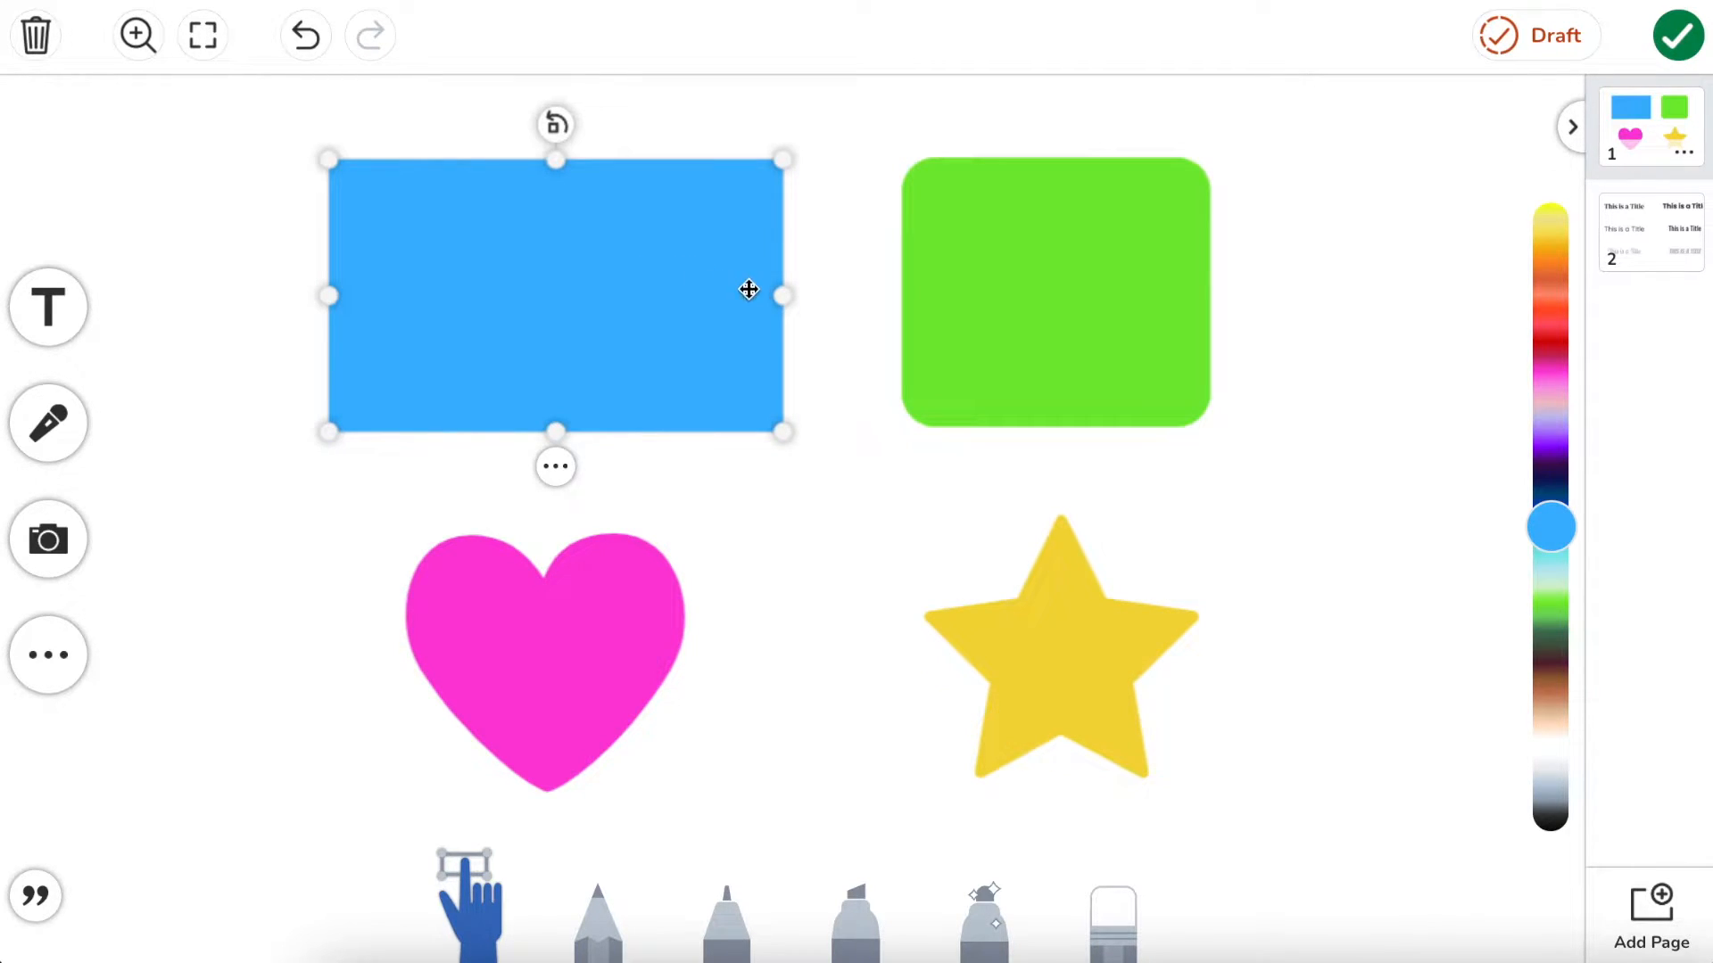
{"action": "mouse_move", "coordinate": [782, 295]}
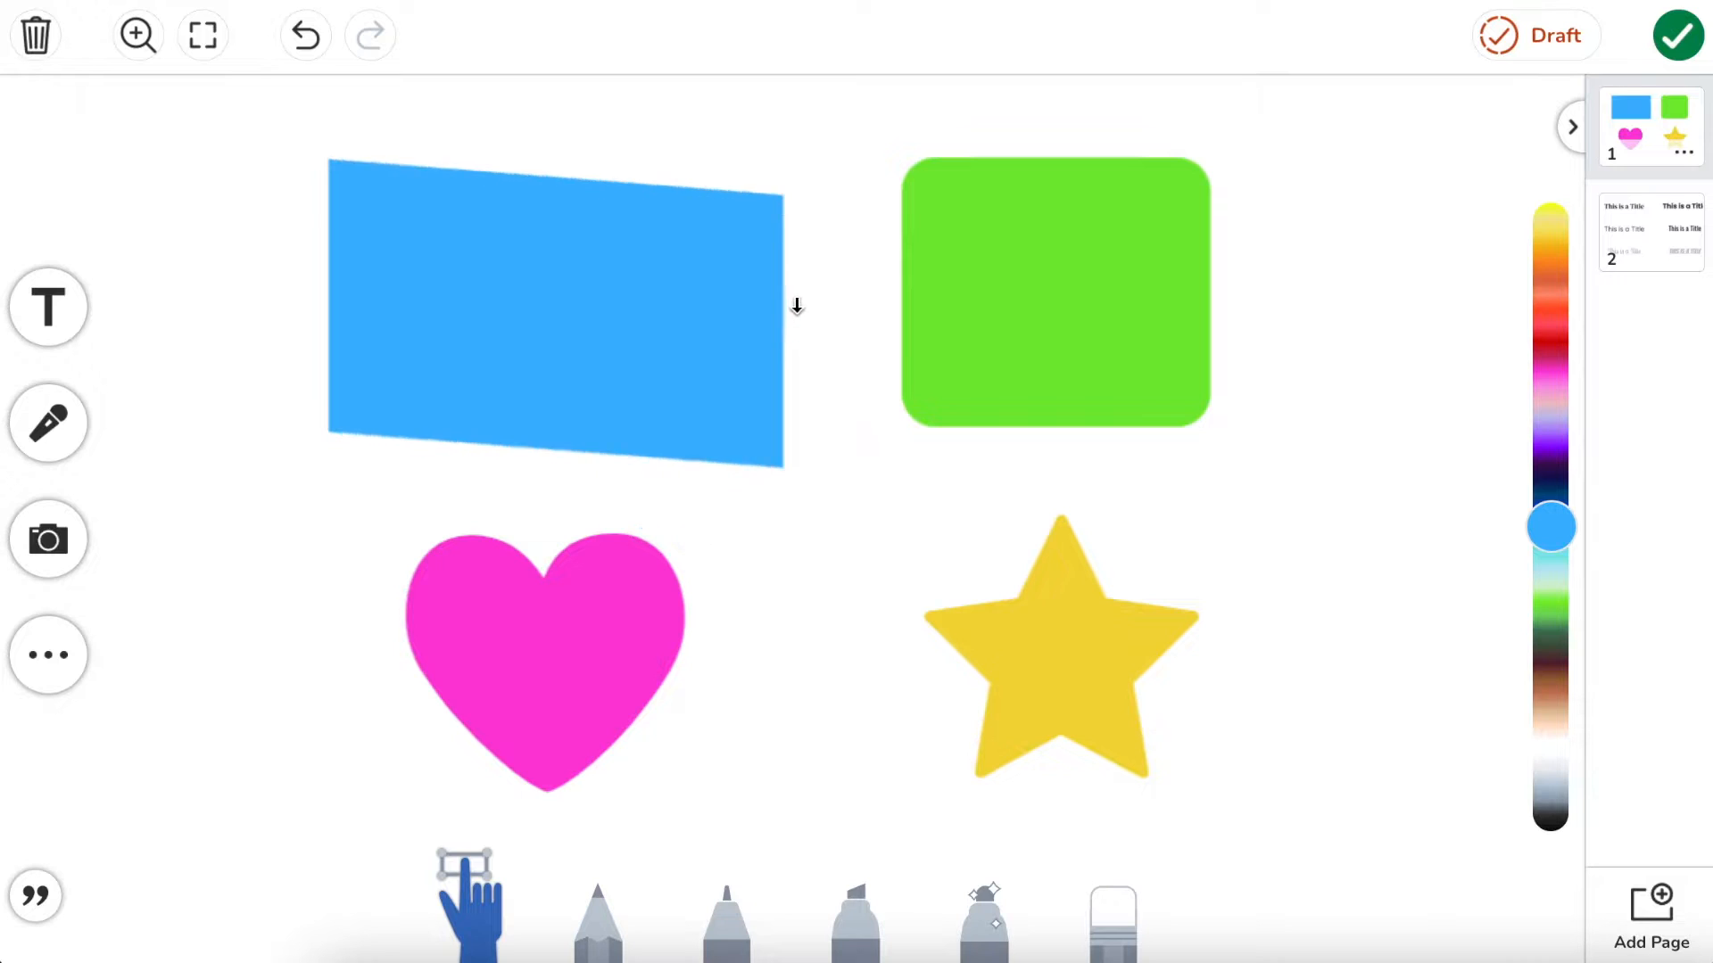
{"action": "left_click_drag", "start_coordinate": [796, 306], "coordinate": [805, 262]}
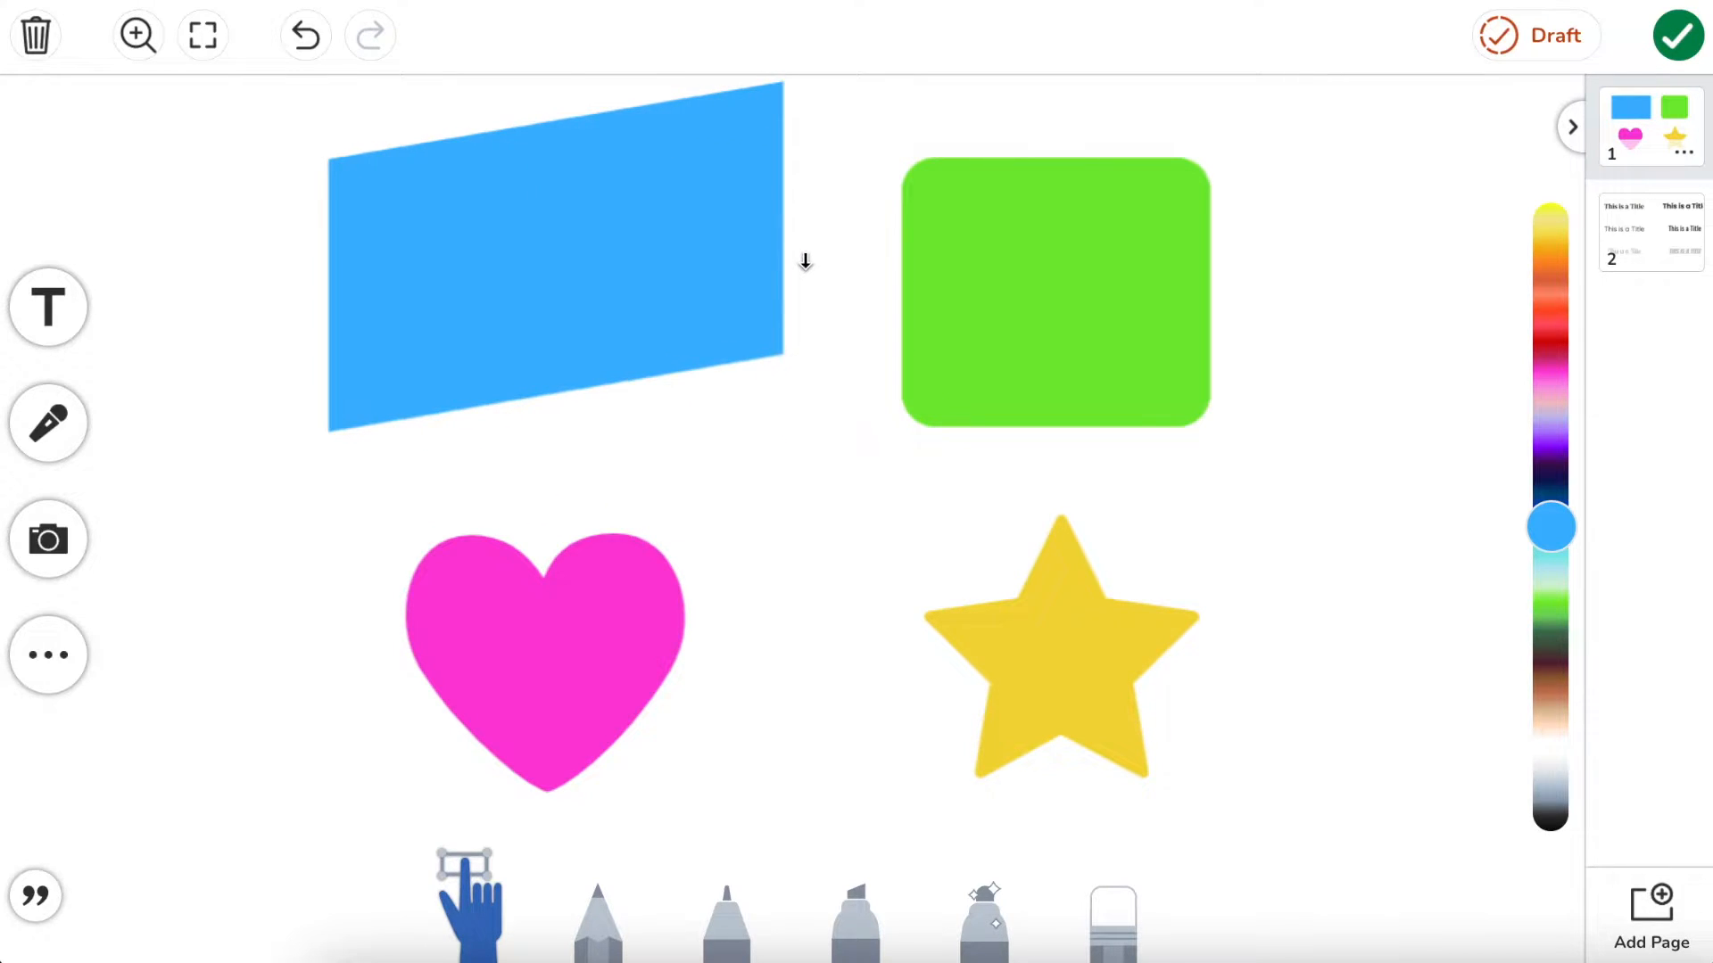
{"action": "left_click_drag", "start_coordinate": [805, 263], "coordinate": [675, 296]}
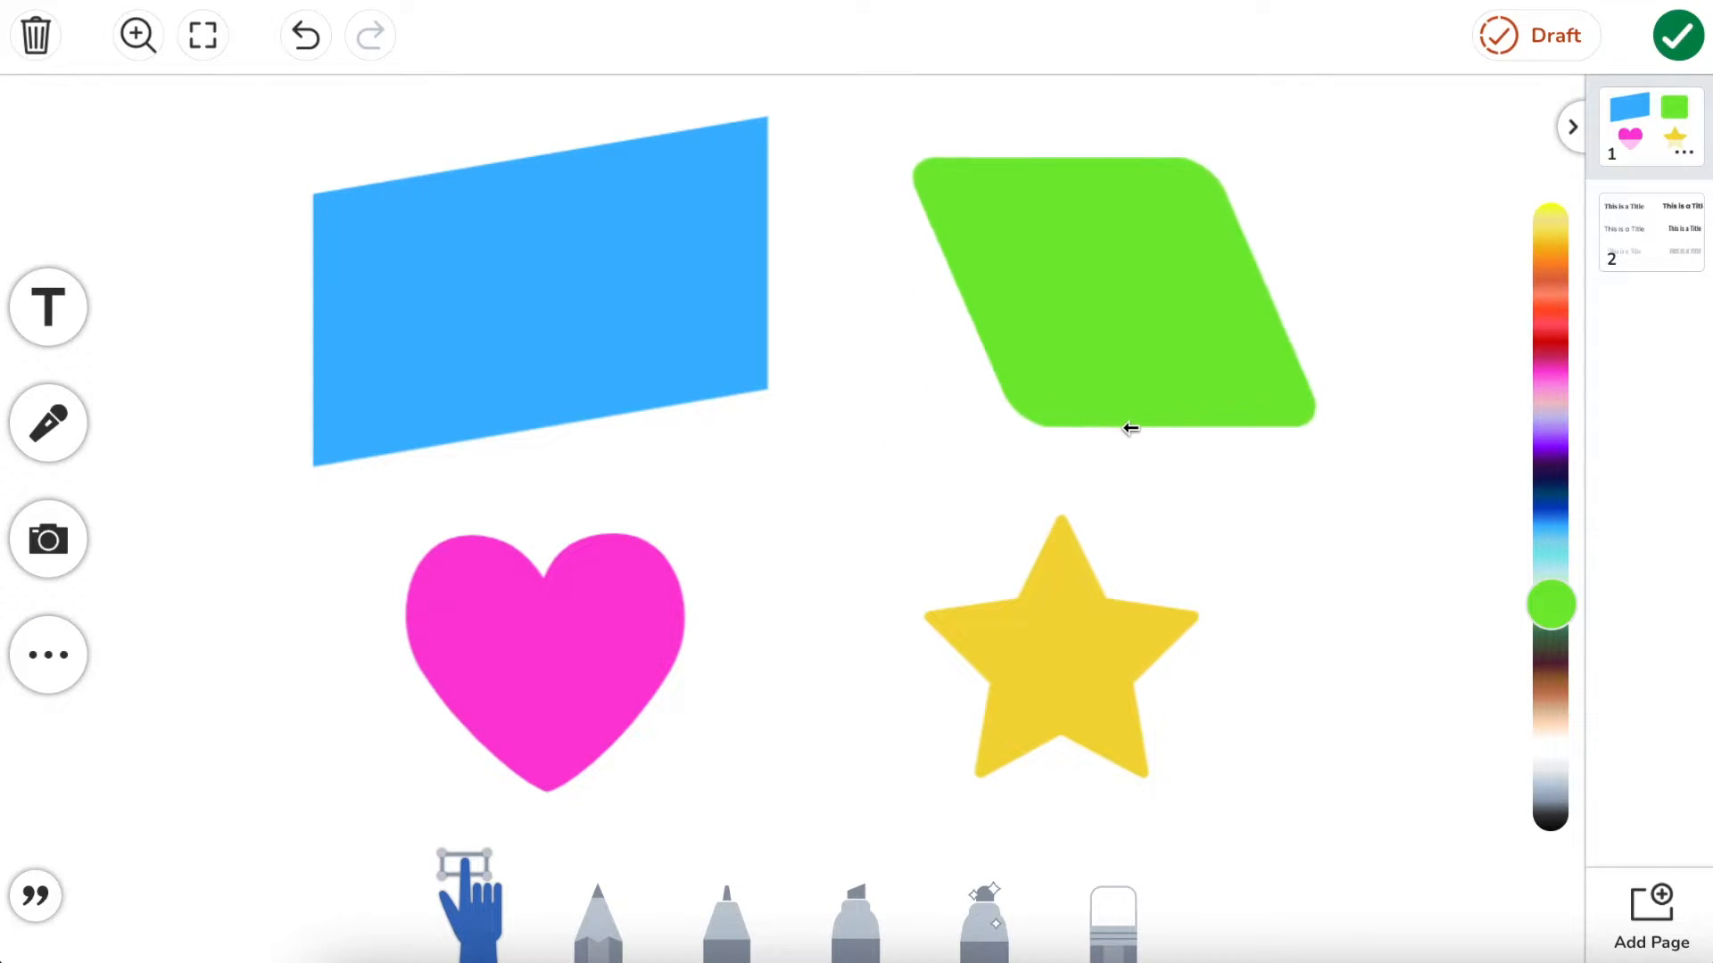
Step: Select the skewed green square, then deselect it once it leans sideways
{"action": "left_click", "coordinate": [1130, 426]}
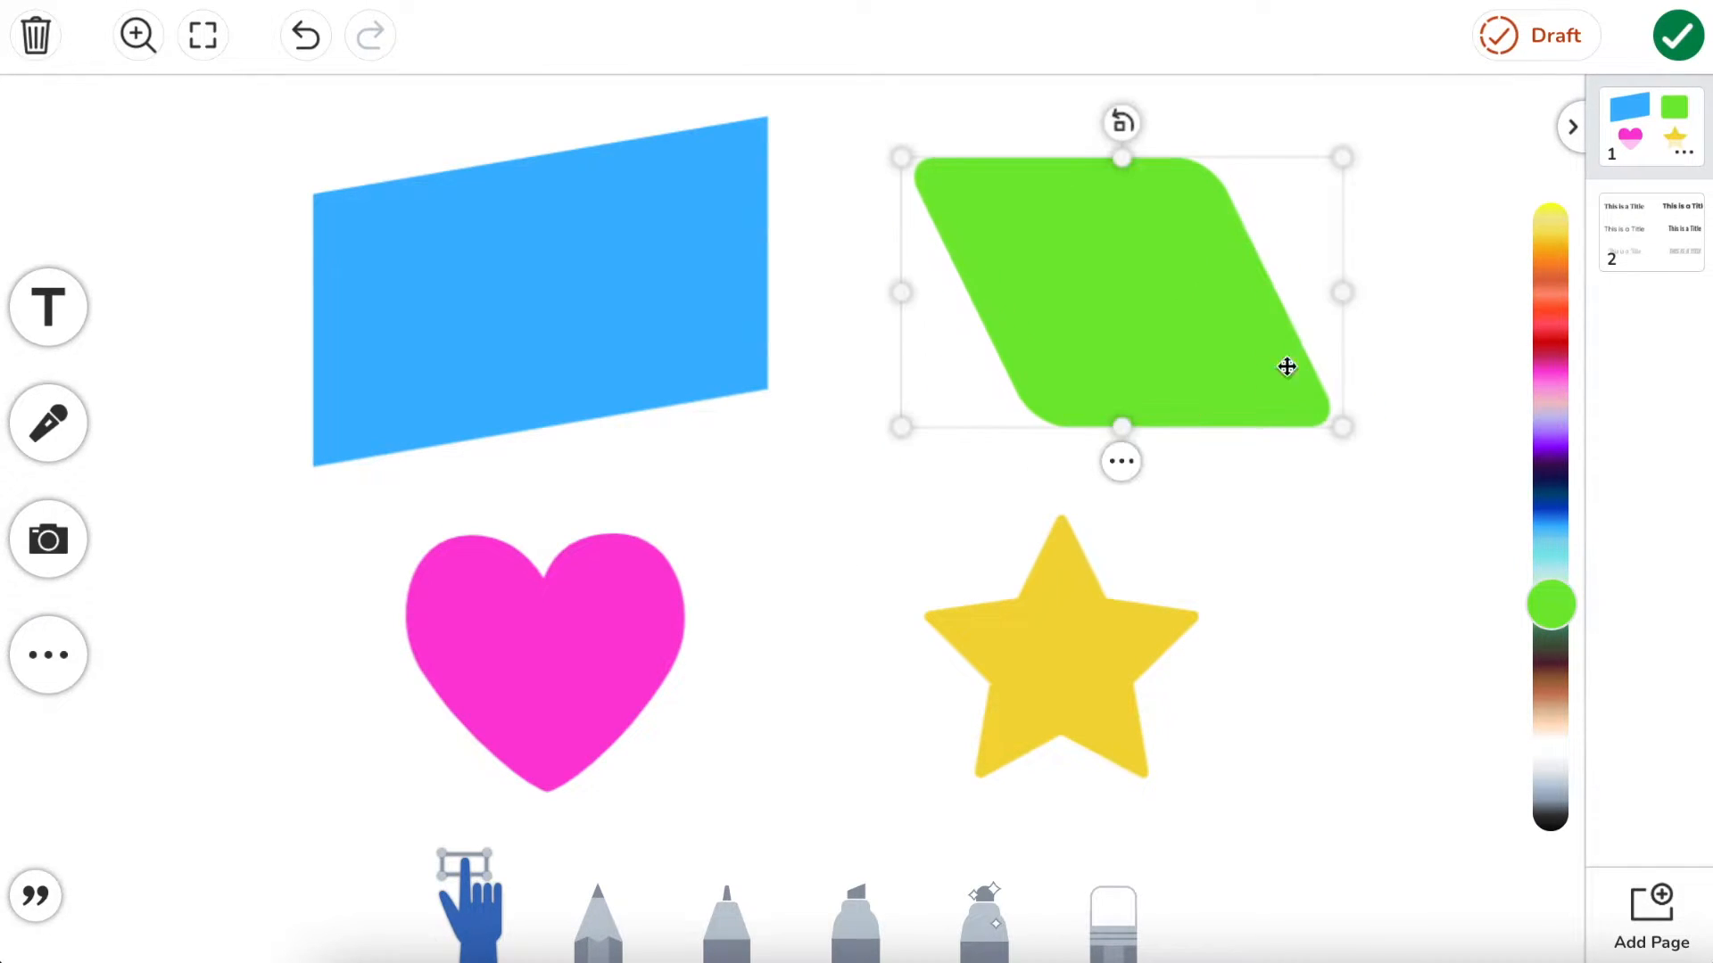
{"action": "left_click", "coordinate": [1430, 286]}
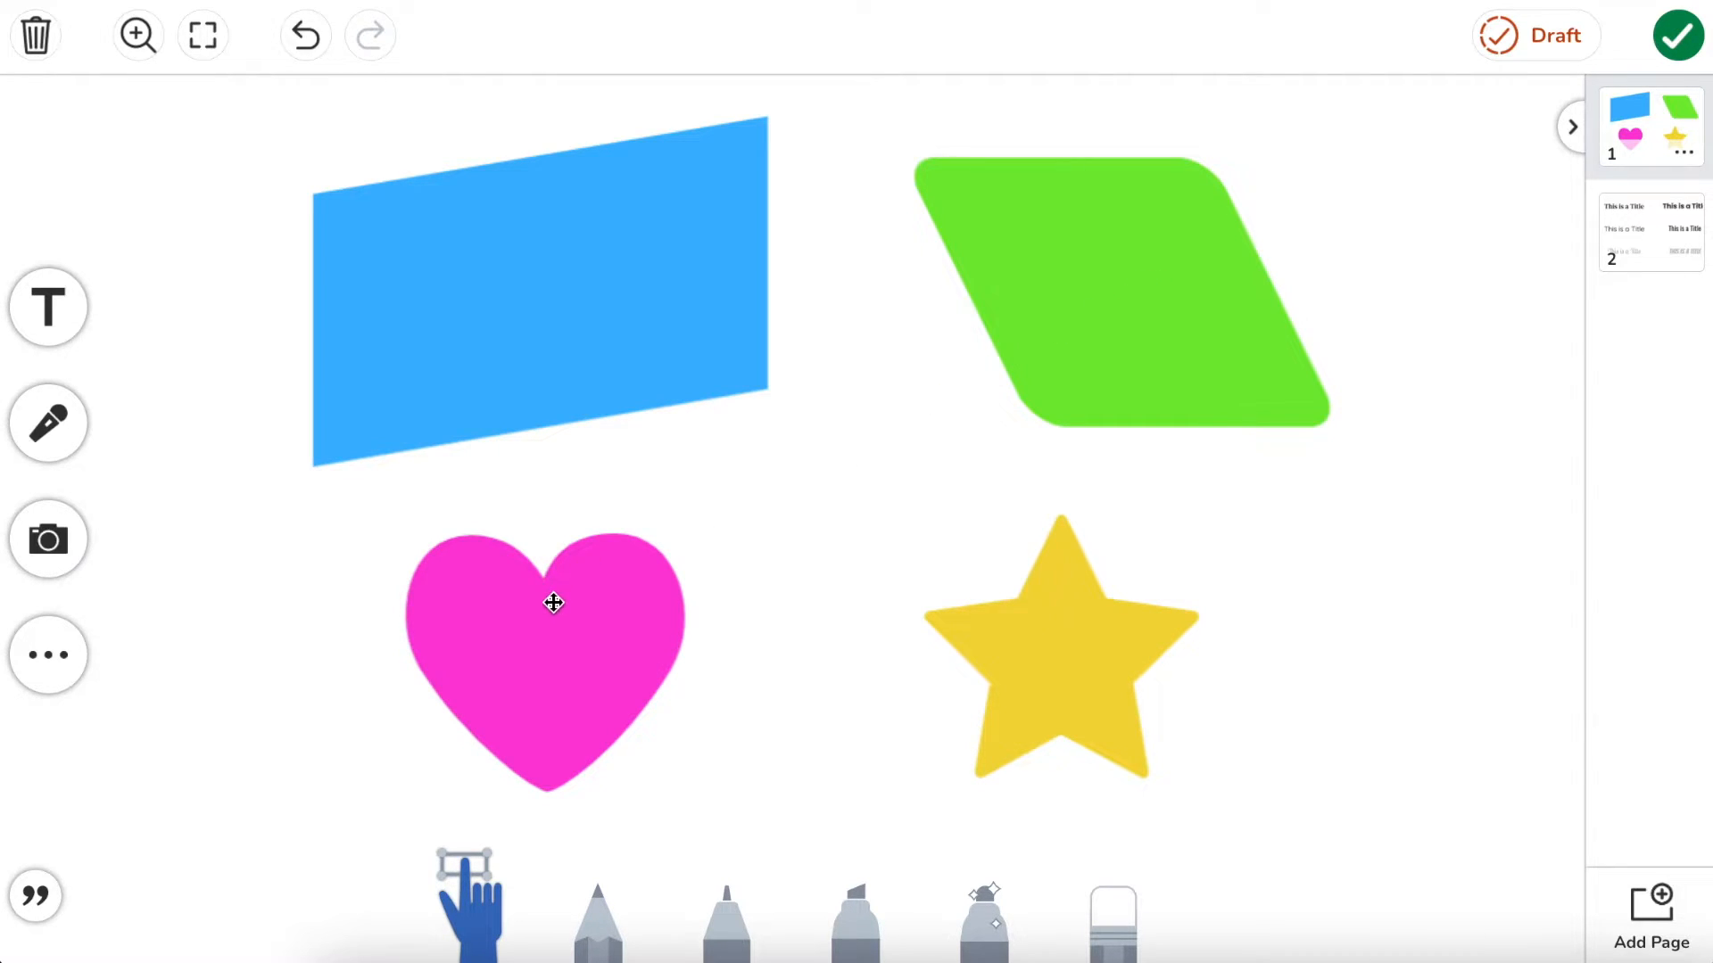
Step: Squeeze the pink heart narrower and taller, and stretch the yellow star wider and flatter
{"action": "left_click", "coordinate": [551, 604]}
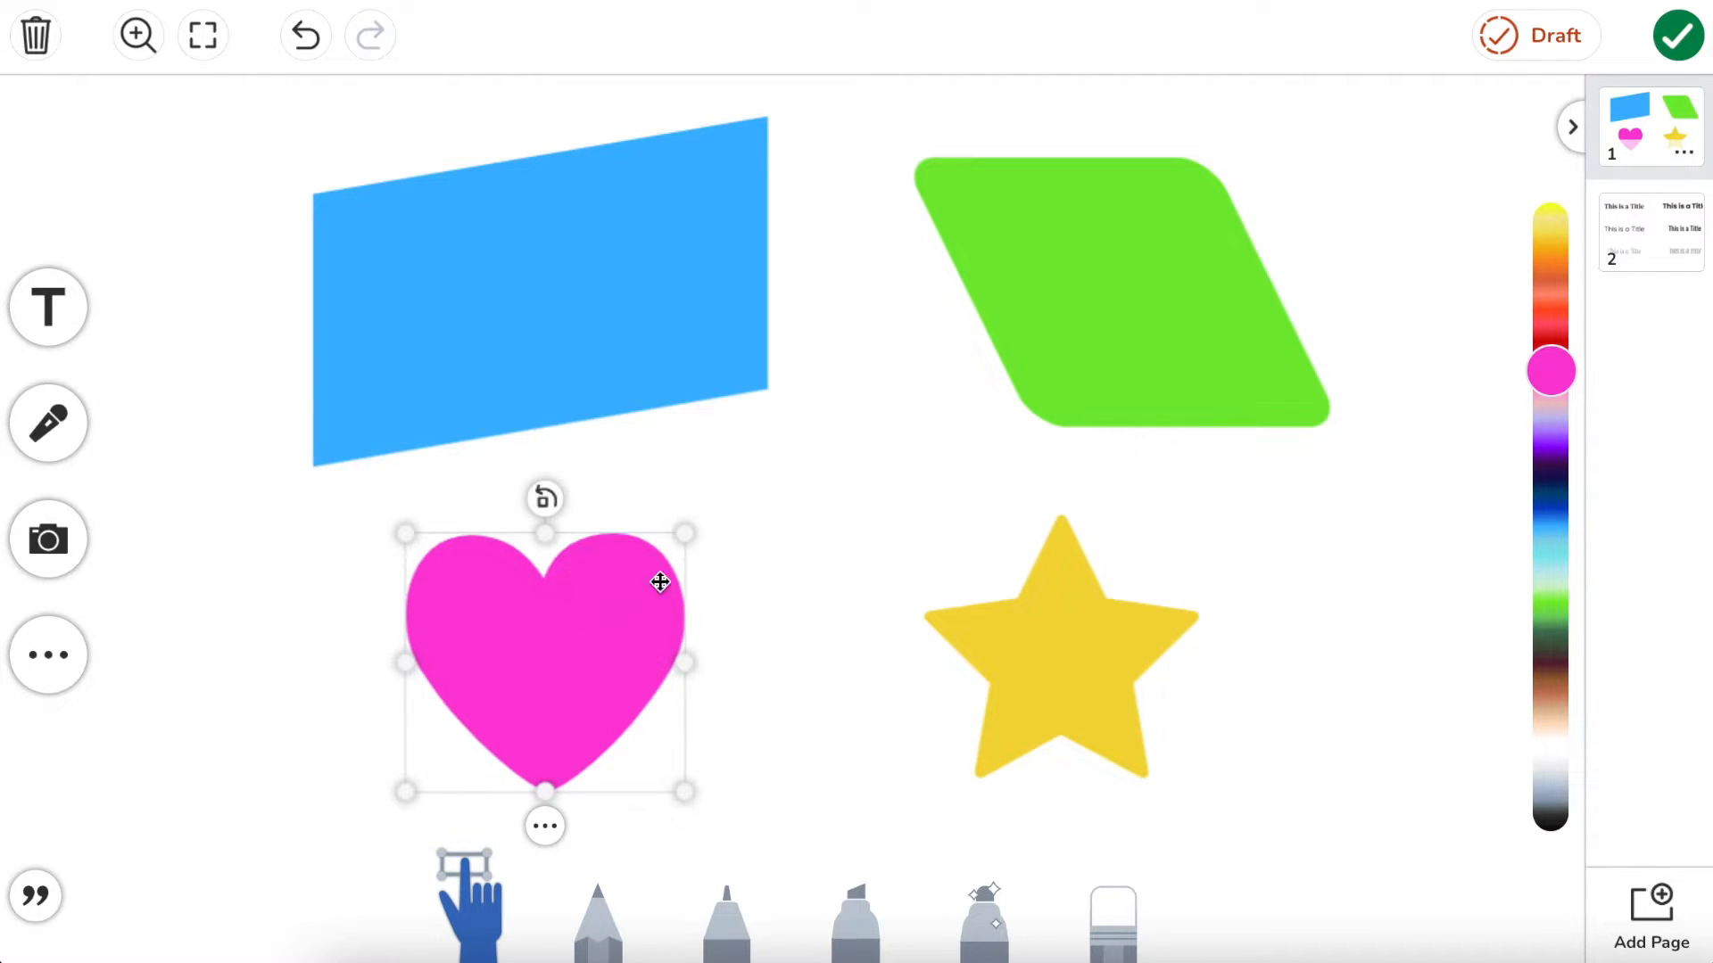
{"action": "mouse_move", "coordinate": [686, 536]}
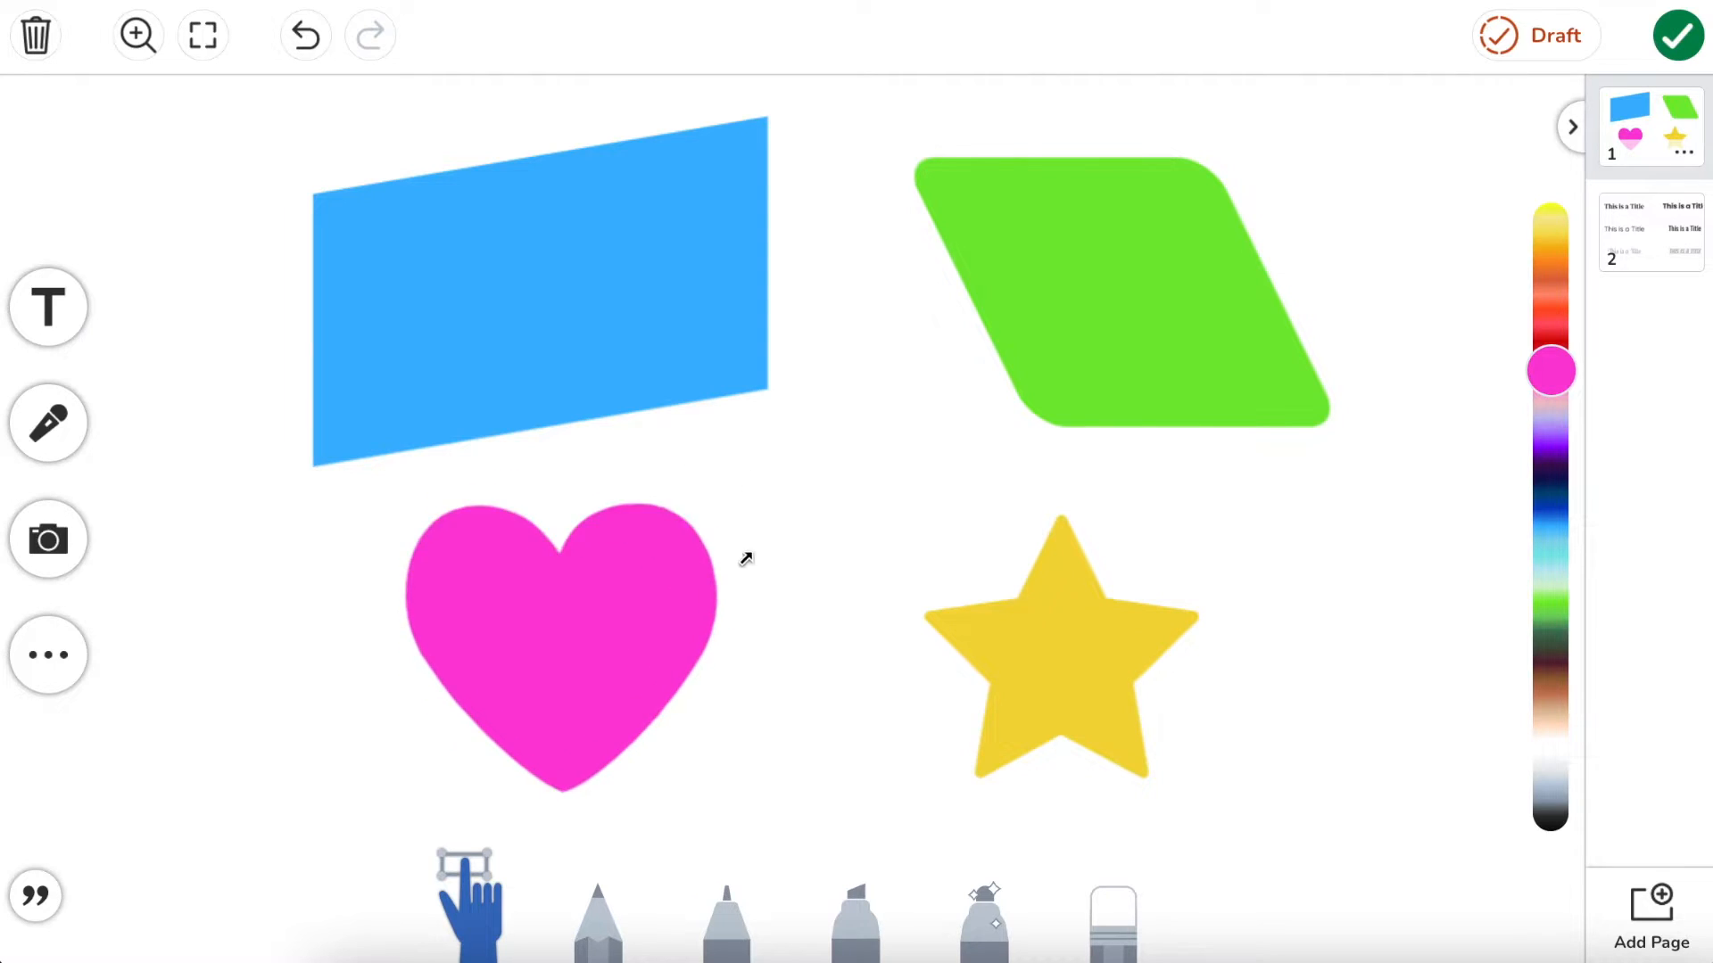
{"action": "left_click_drag", "start_coordinate": [746, 561], "coordinate": [670, 498]}
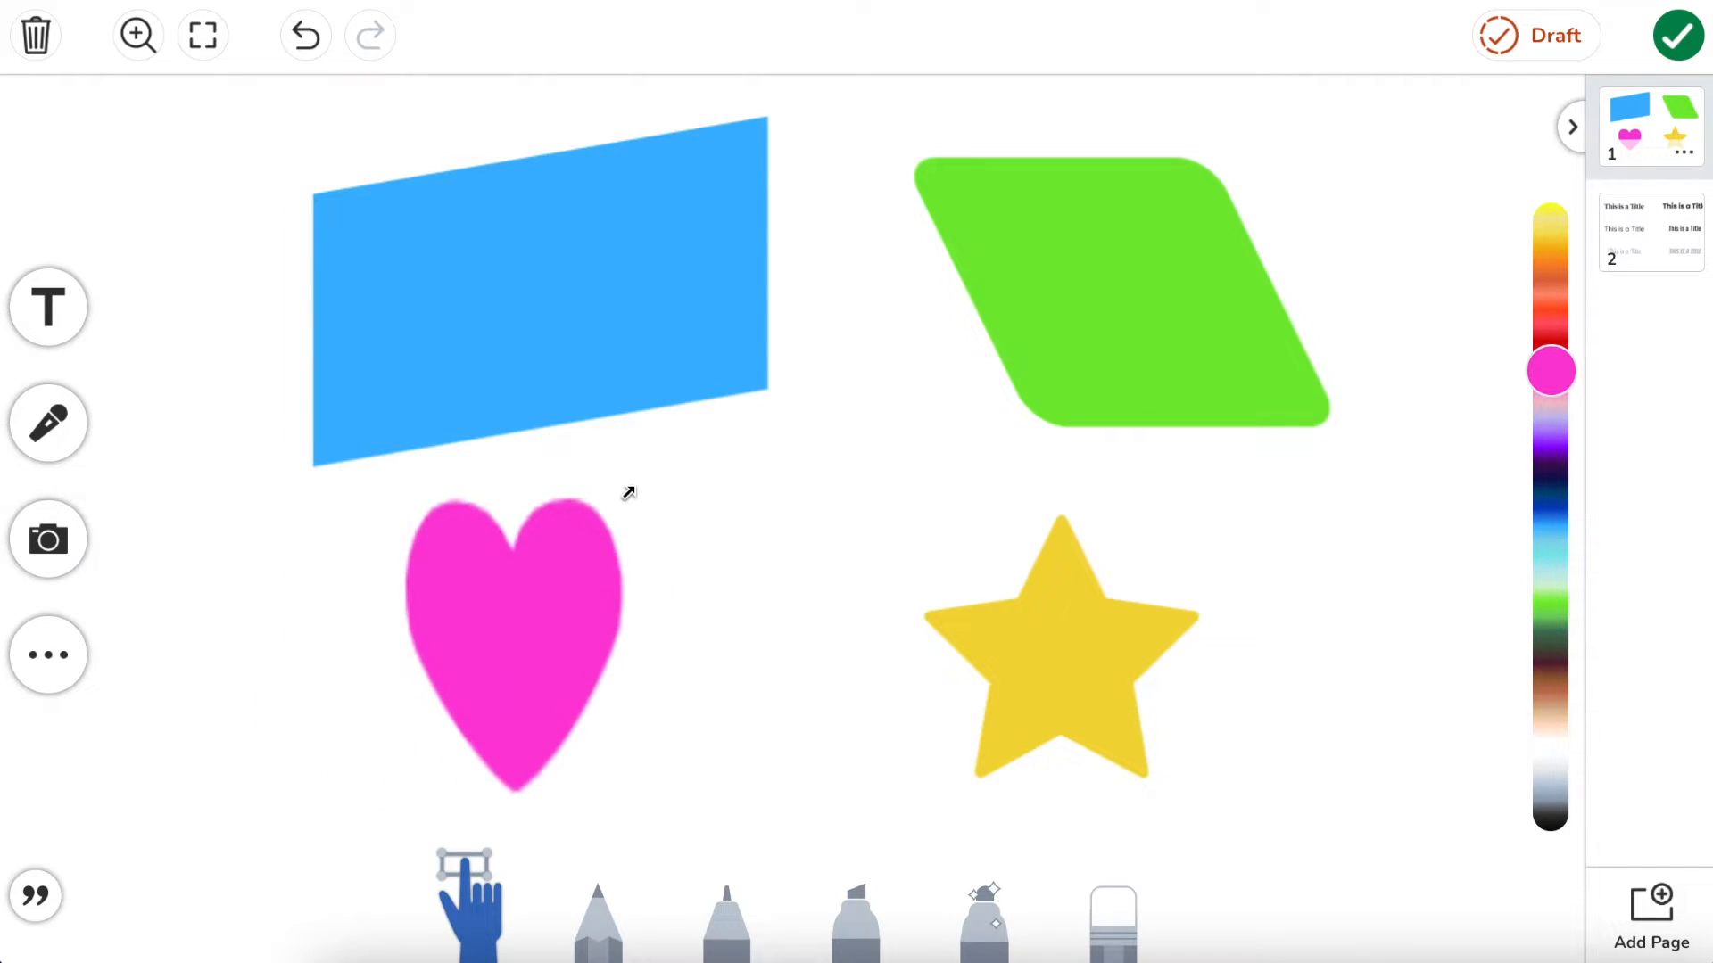
{"action": "left_click", "coordinate": [1057, 644]}
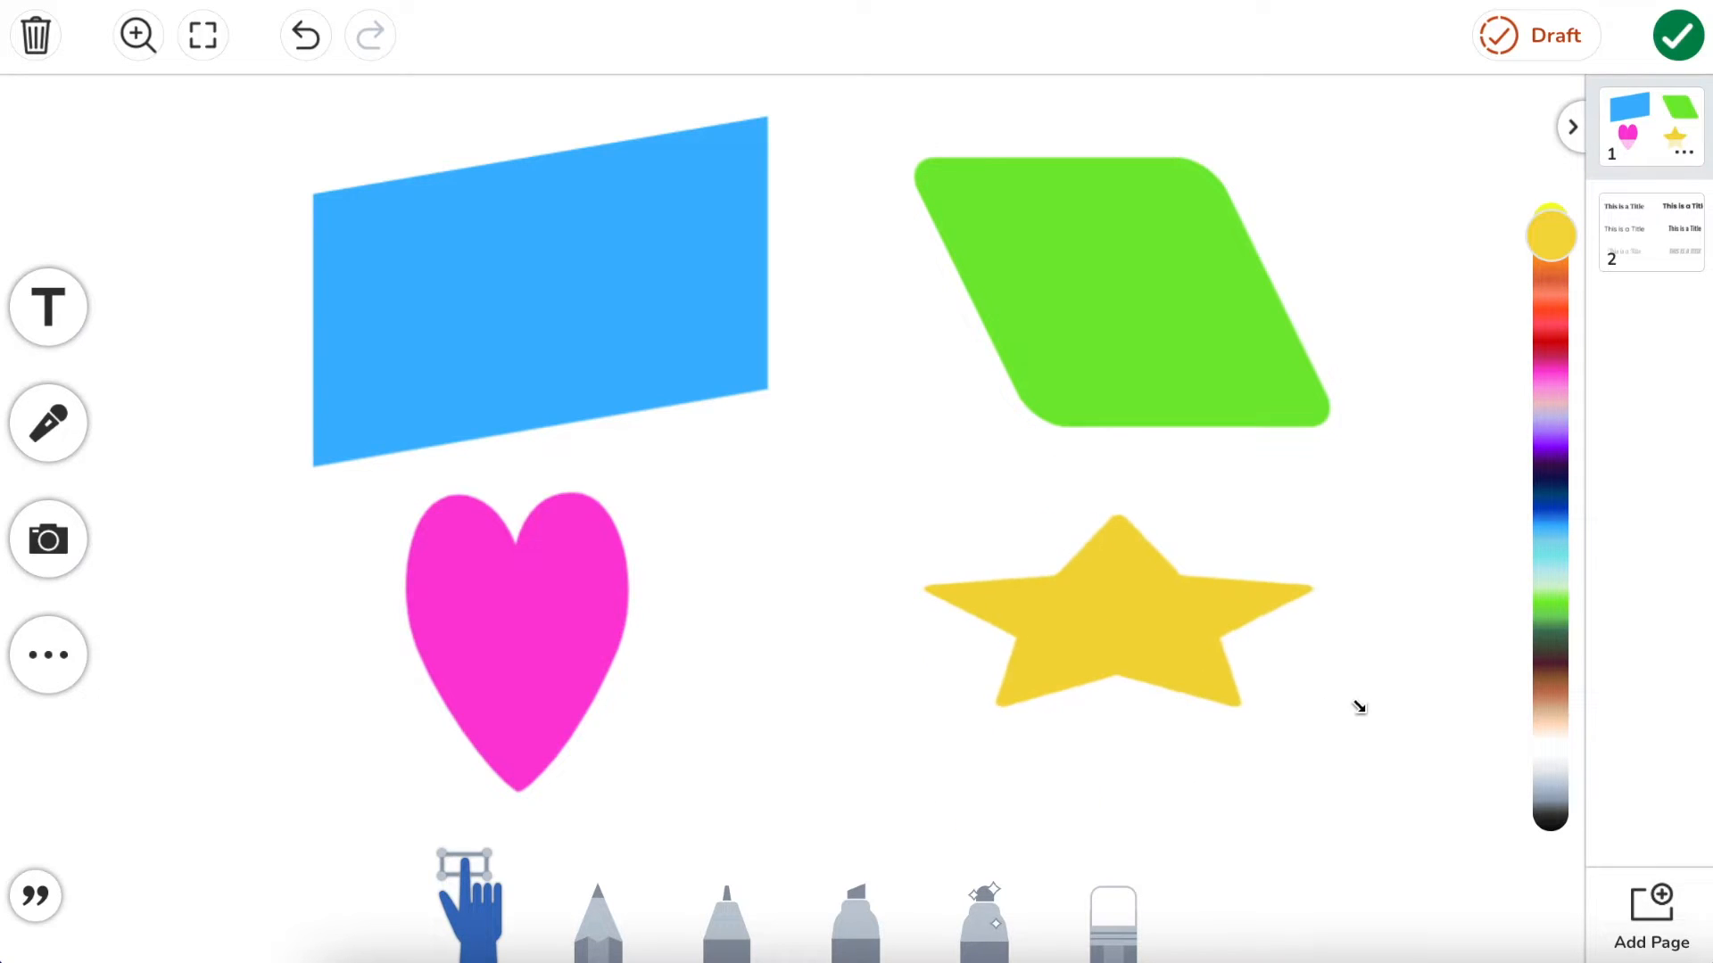
{"action": "left_click_drag", "start_coordinate": [1134, 615], "coordinate": [1167, 671]}
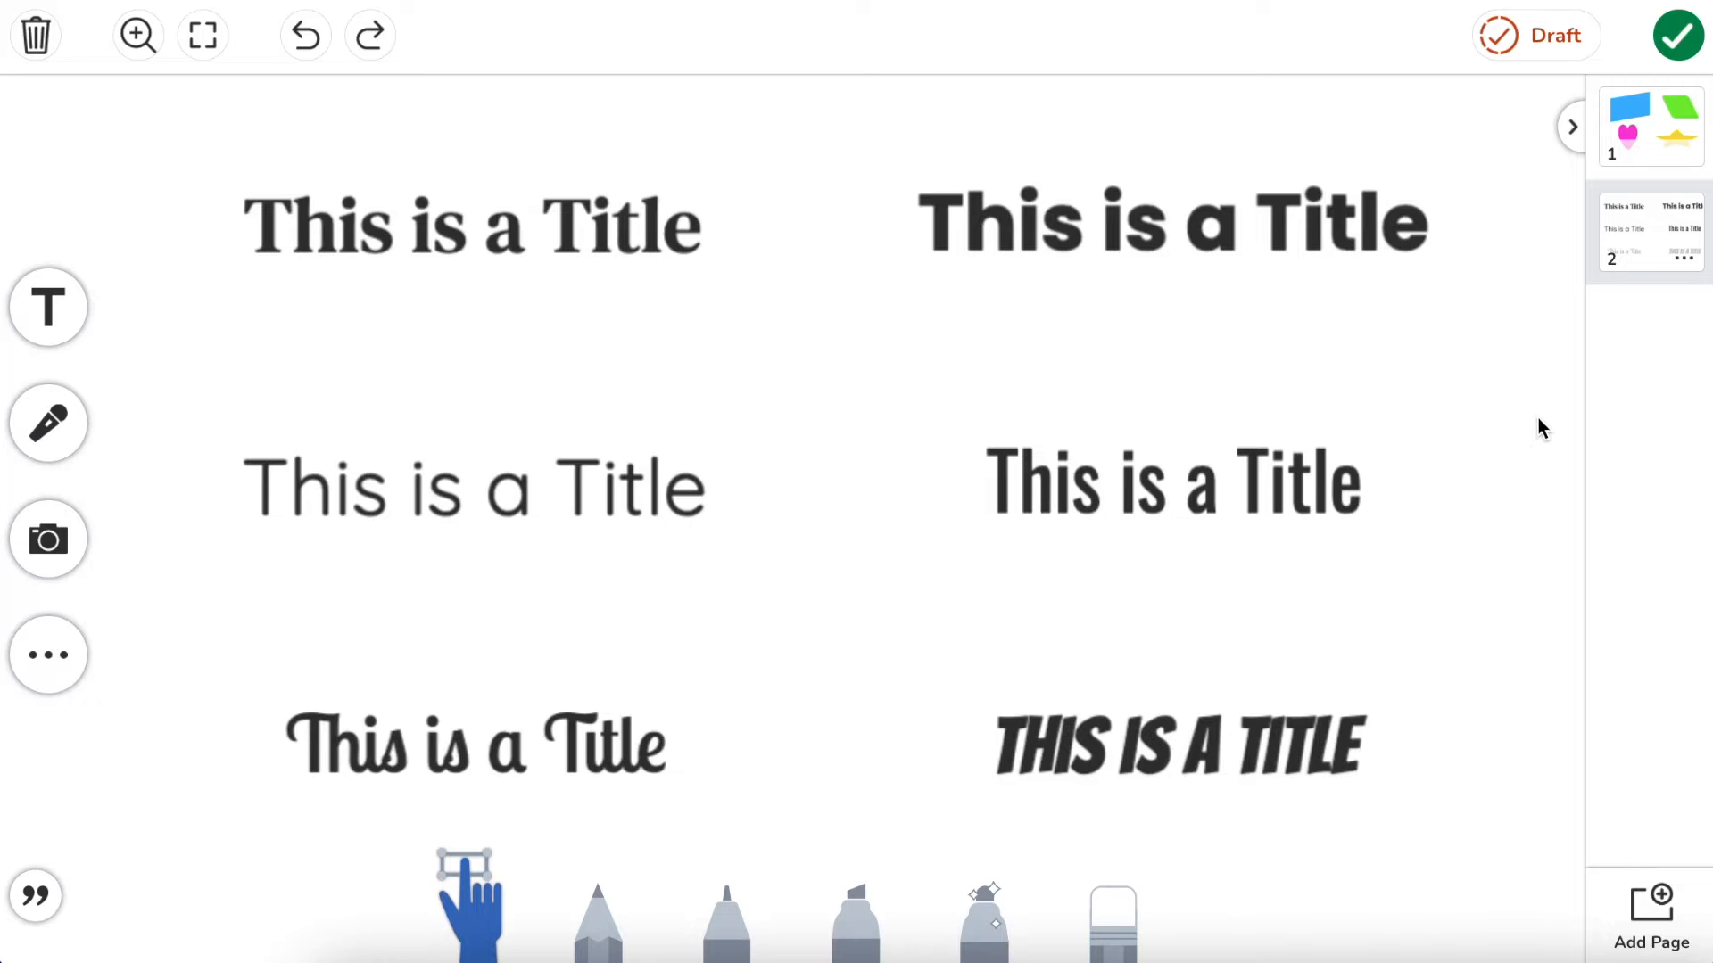
Step: Select the top-left 'This is a Title' to slant it like italics
{"action": "left_click", "coordinate": [472, 225]}
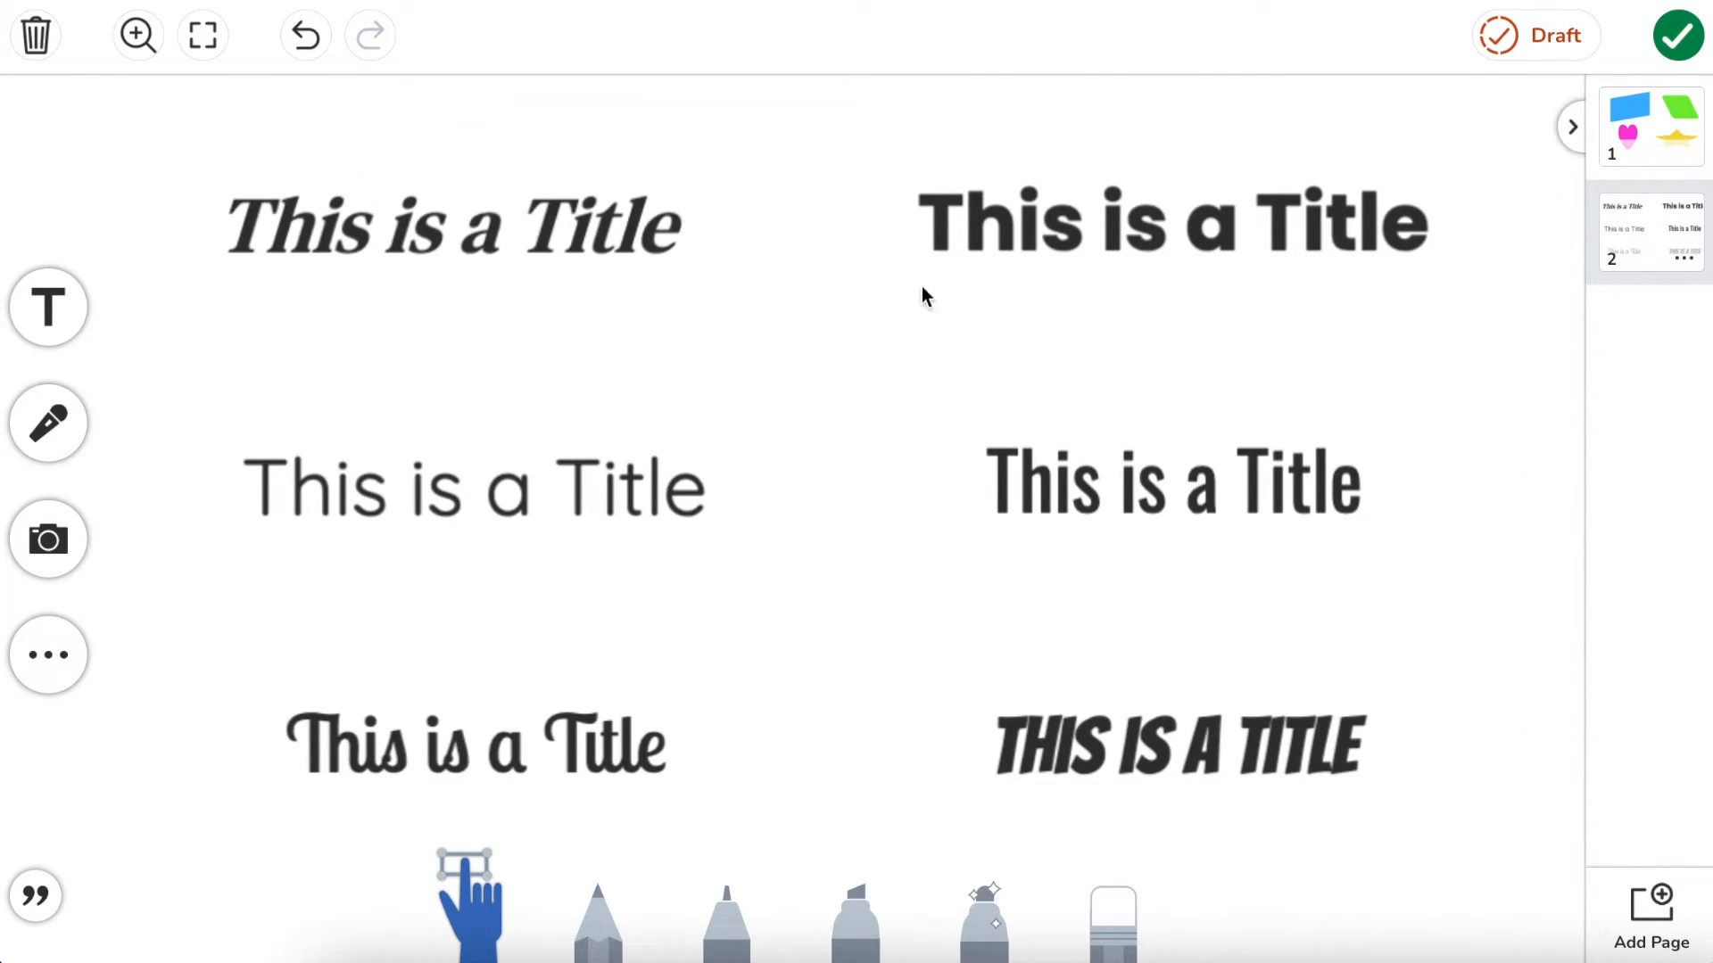
Step: Stretch the bold top-right title taller, then select and deselect the thin middle-left title
{"action": "left_click", "coordinate": [1172, 223]}
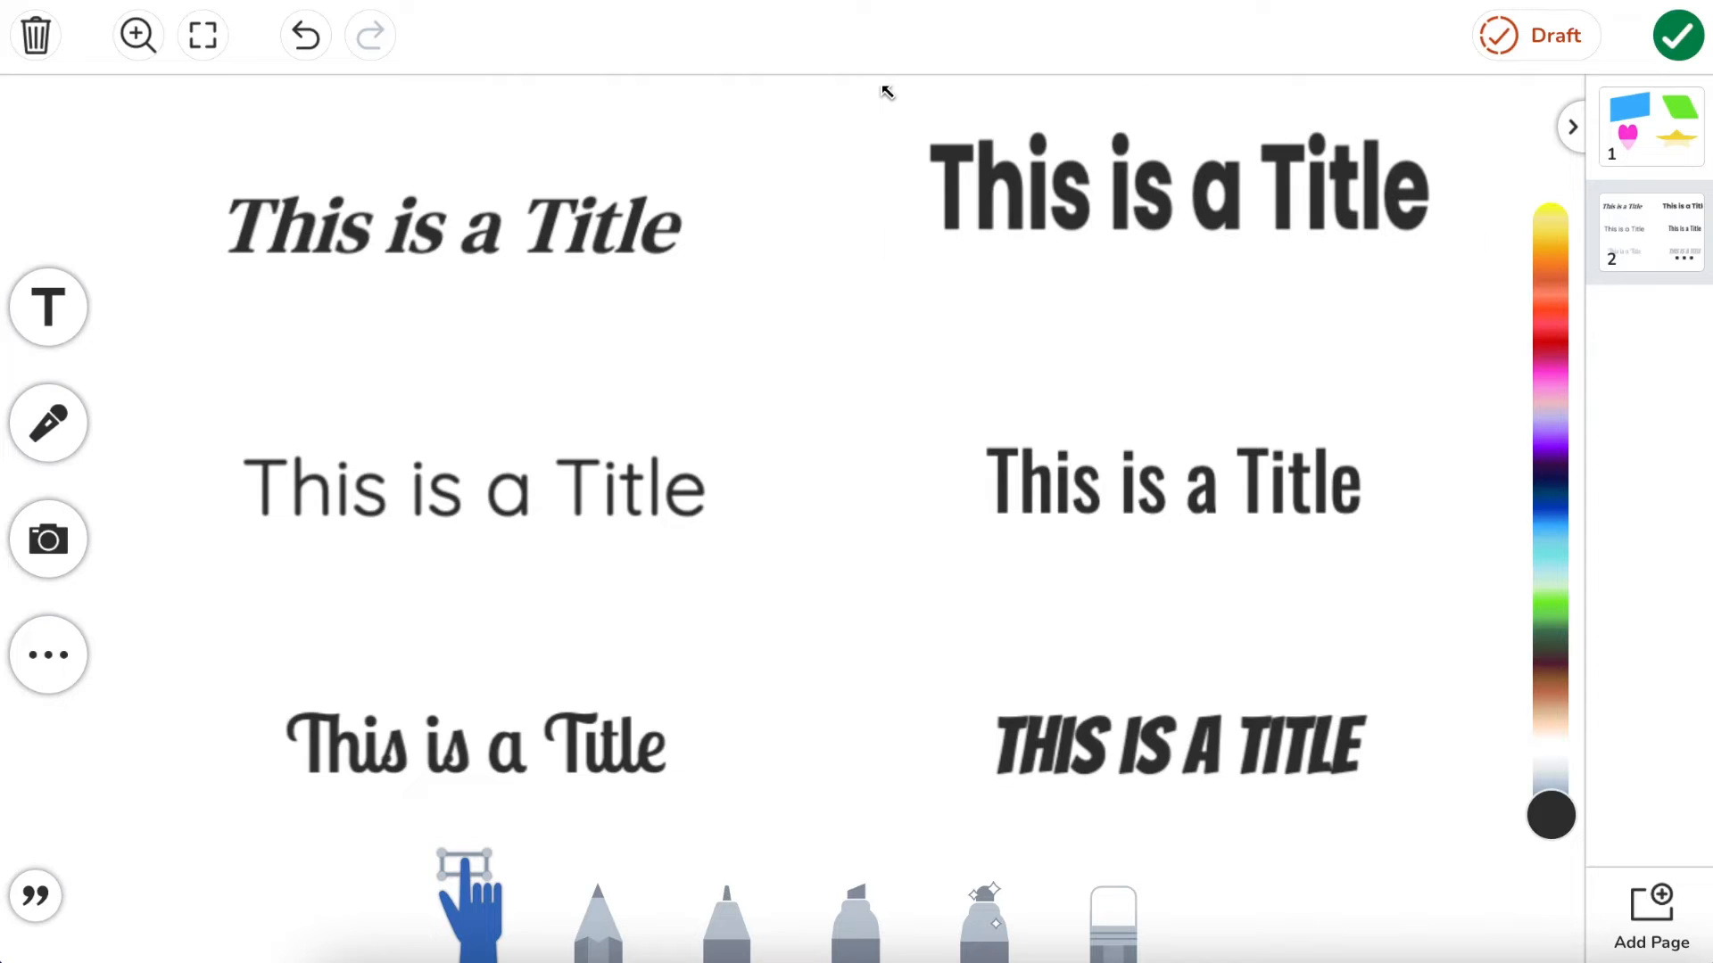
{"action": "left_click", "coordinate": [472, 486]}
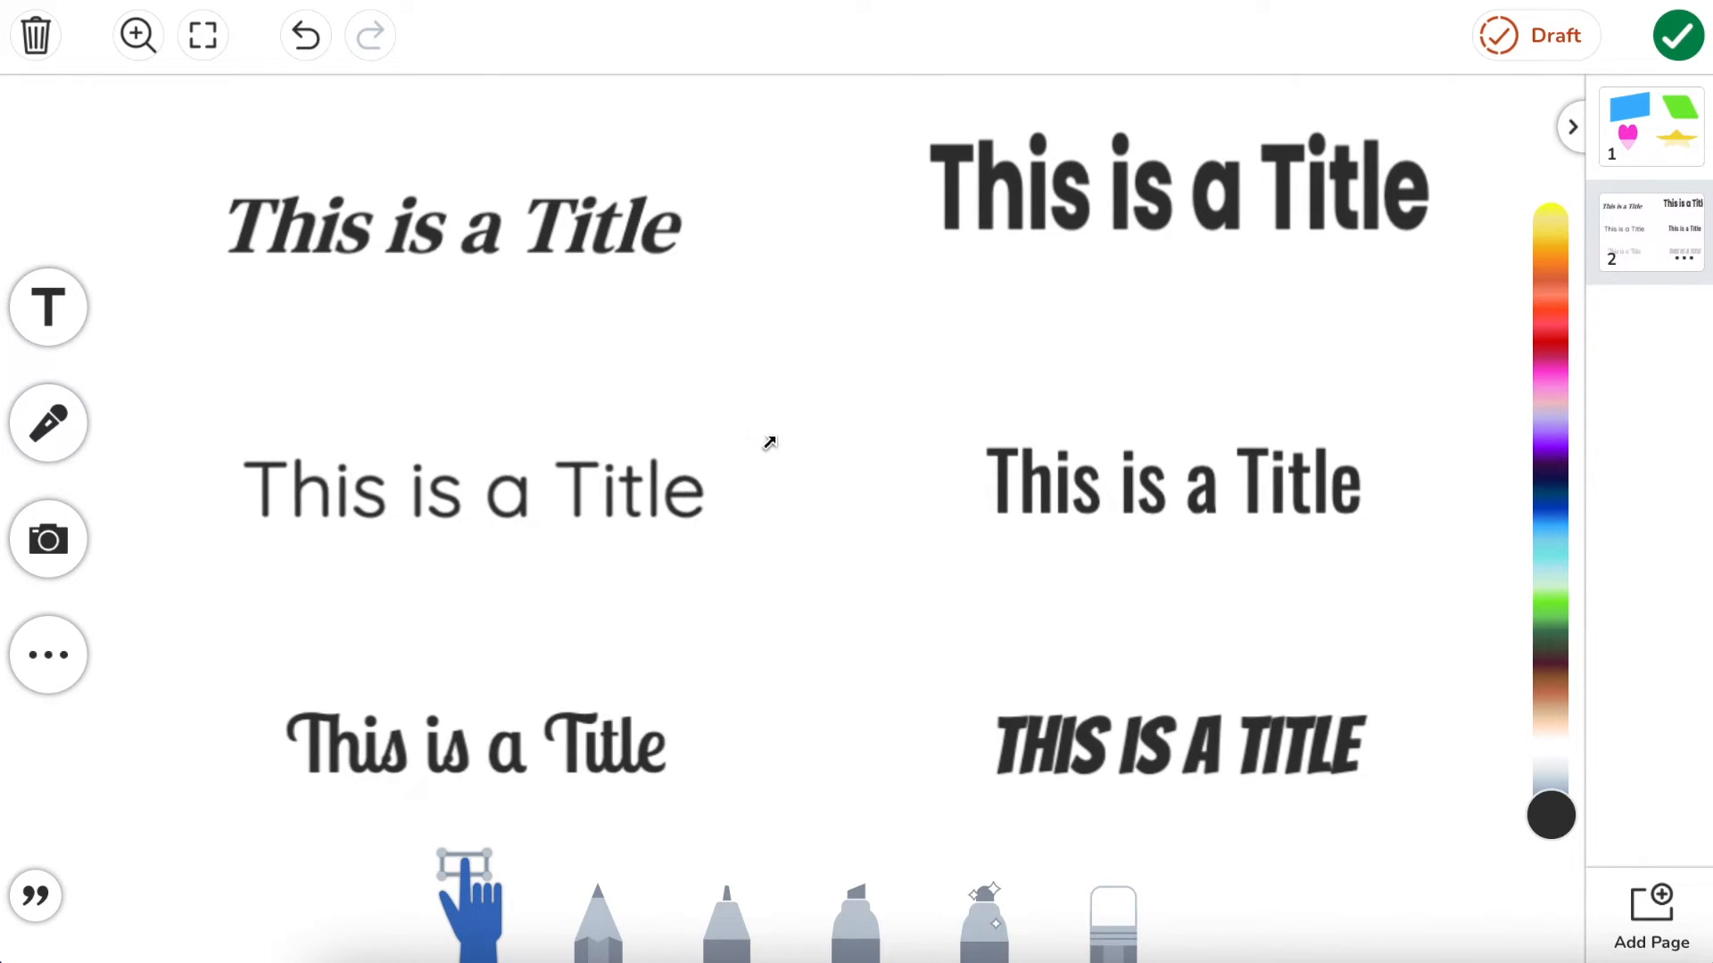
{"action": "left_click", "coordinate": [472, 488]}
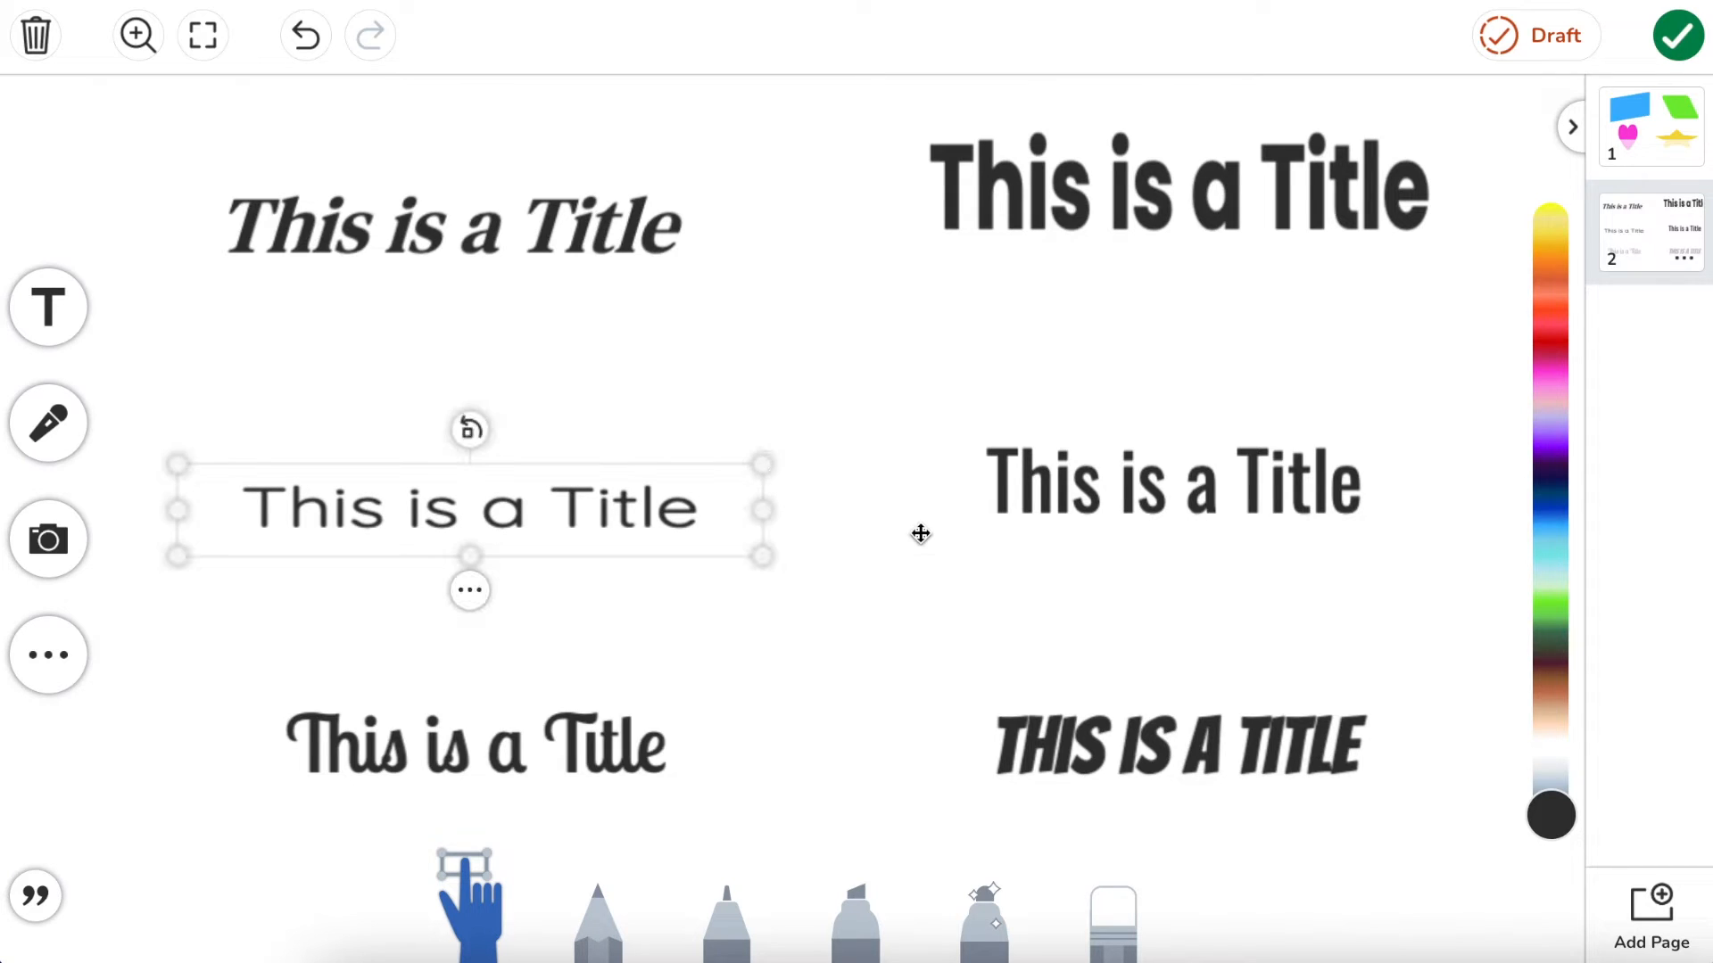
{"action": "left_click", "coordinate": [1174, 481]}
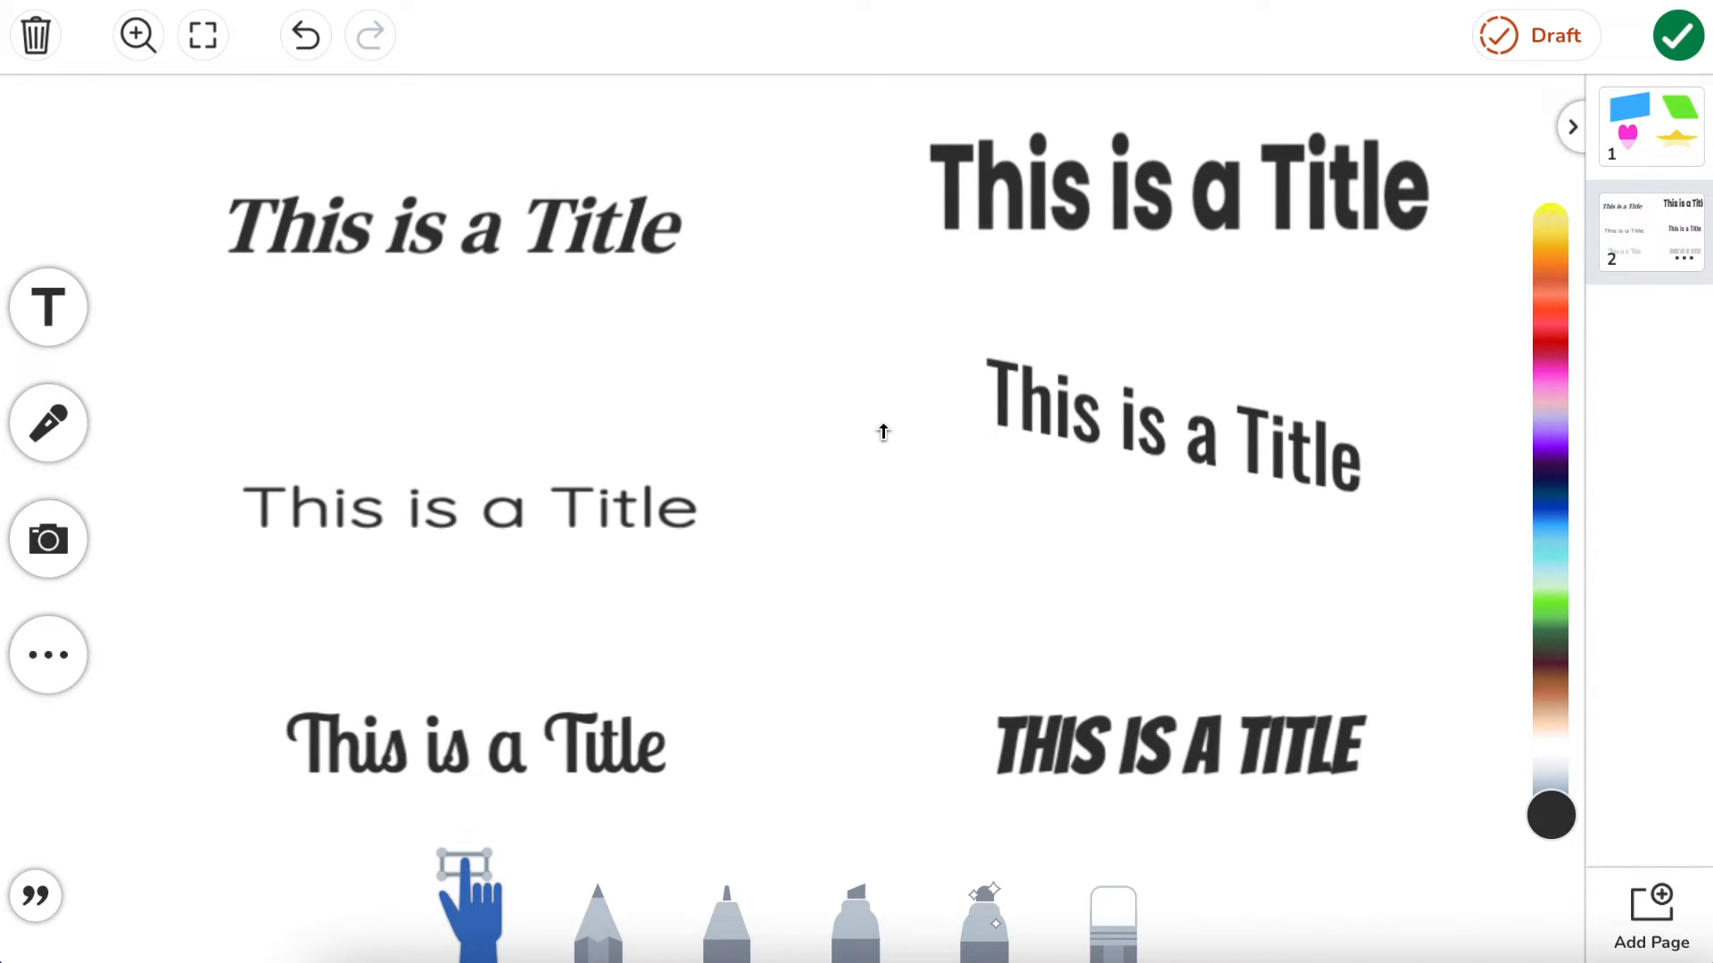
Step: Select the bottom-left script title to tilt it upward diagonally
{"action": "left_click", "coordinate": [475, 746]}
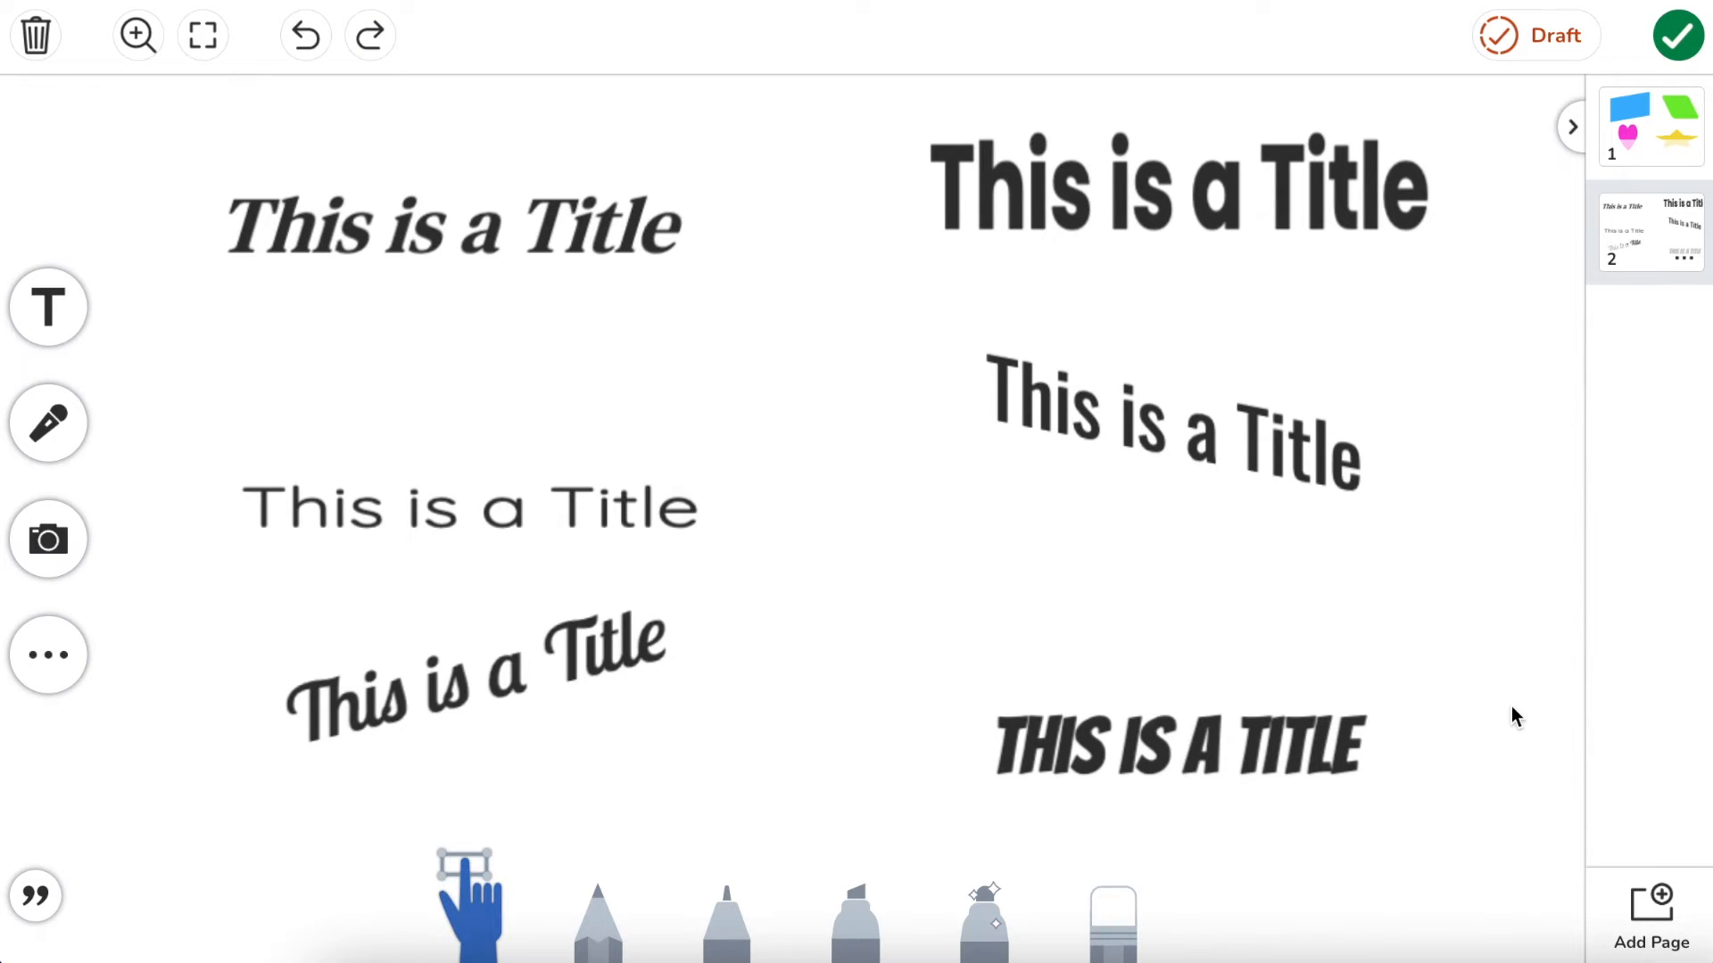
{"action": "mouse_move", "coordinate": [607, 603]}
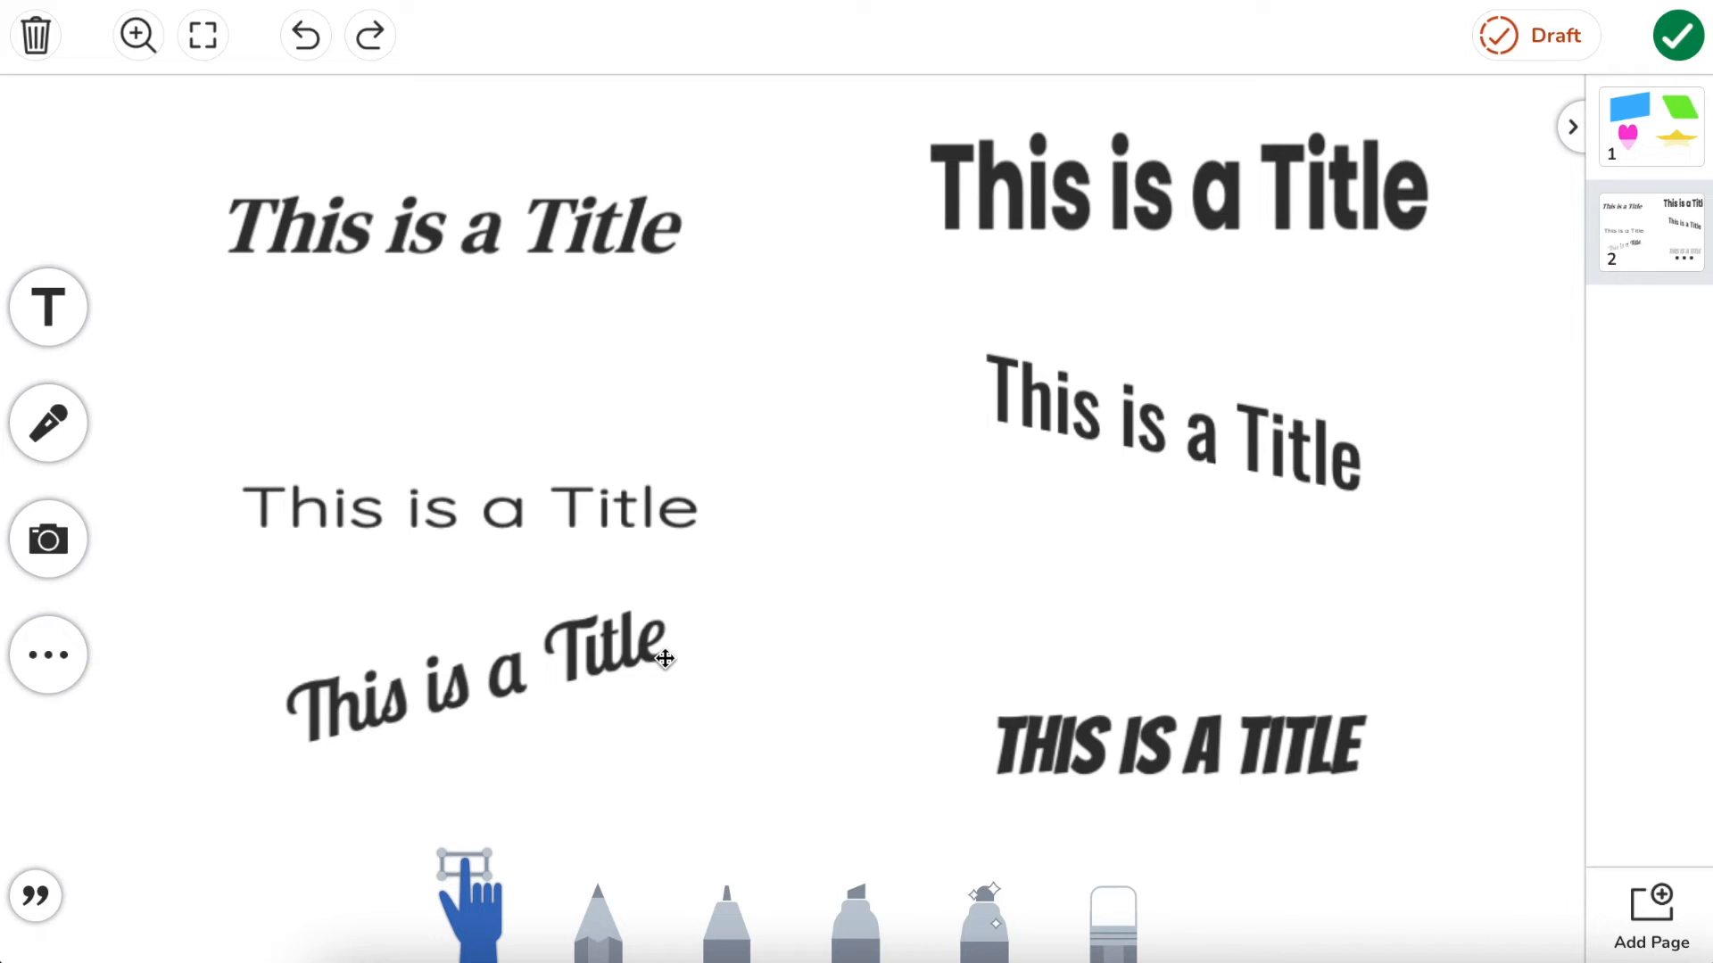
{"action": "mouse_move", "coordinate": [1172, 730]}
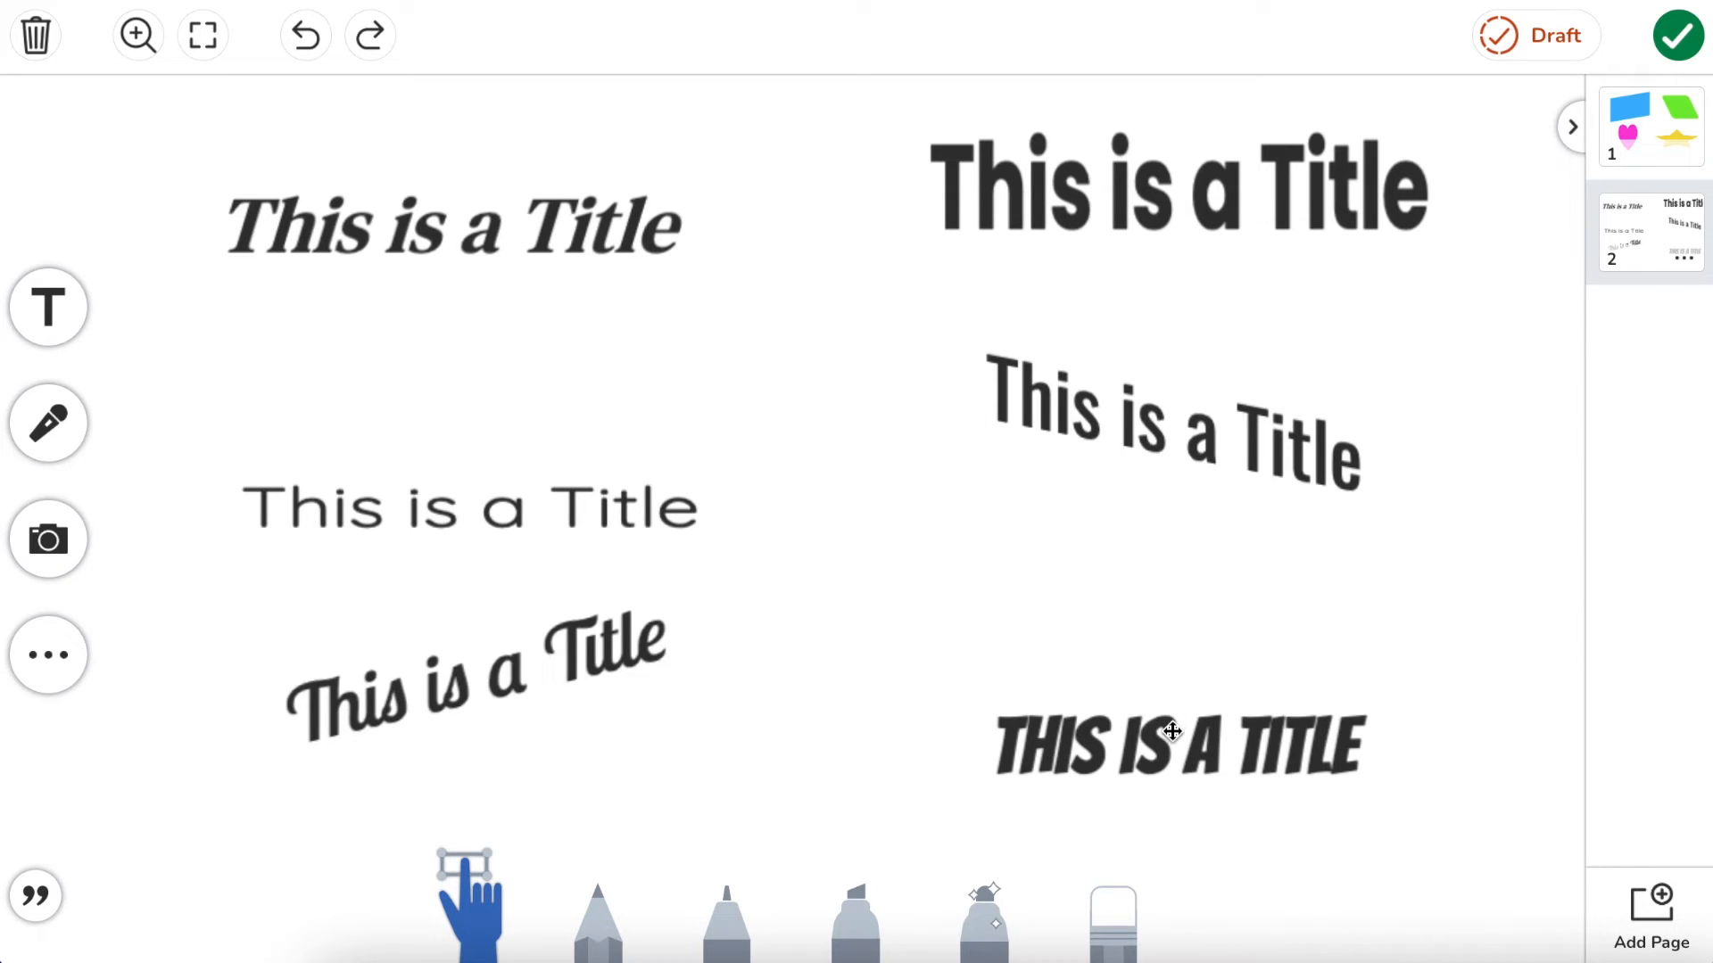
Step: Stretch the bold all-caps bottom-right title taller and skew it diagonally
{"action": "left_click", "coordinate": [1173, 746]}
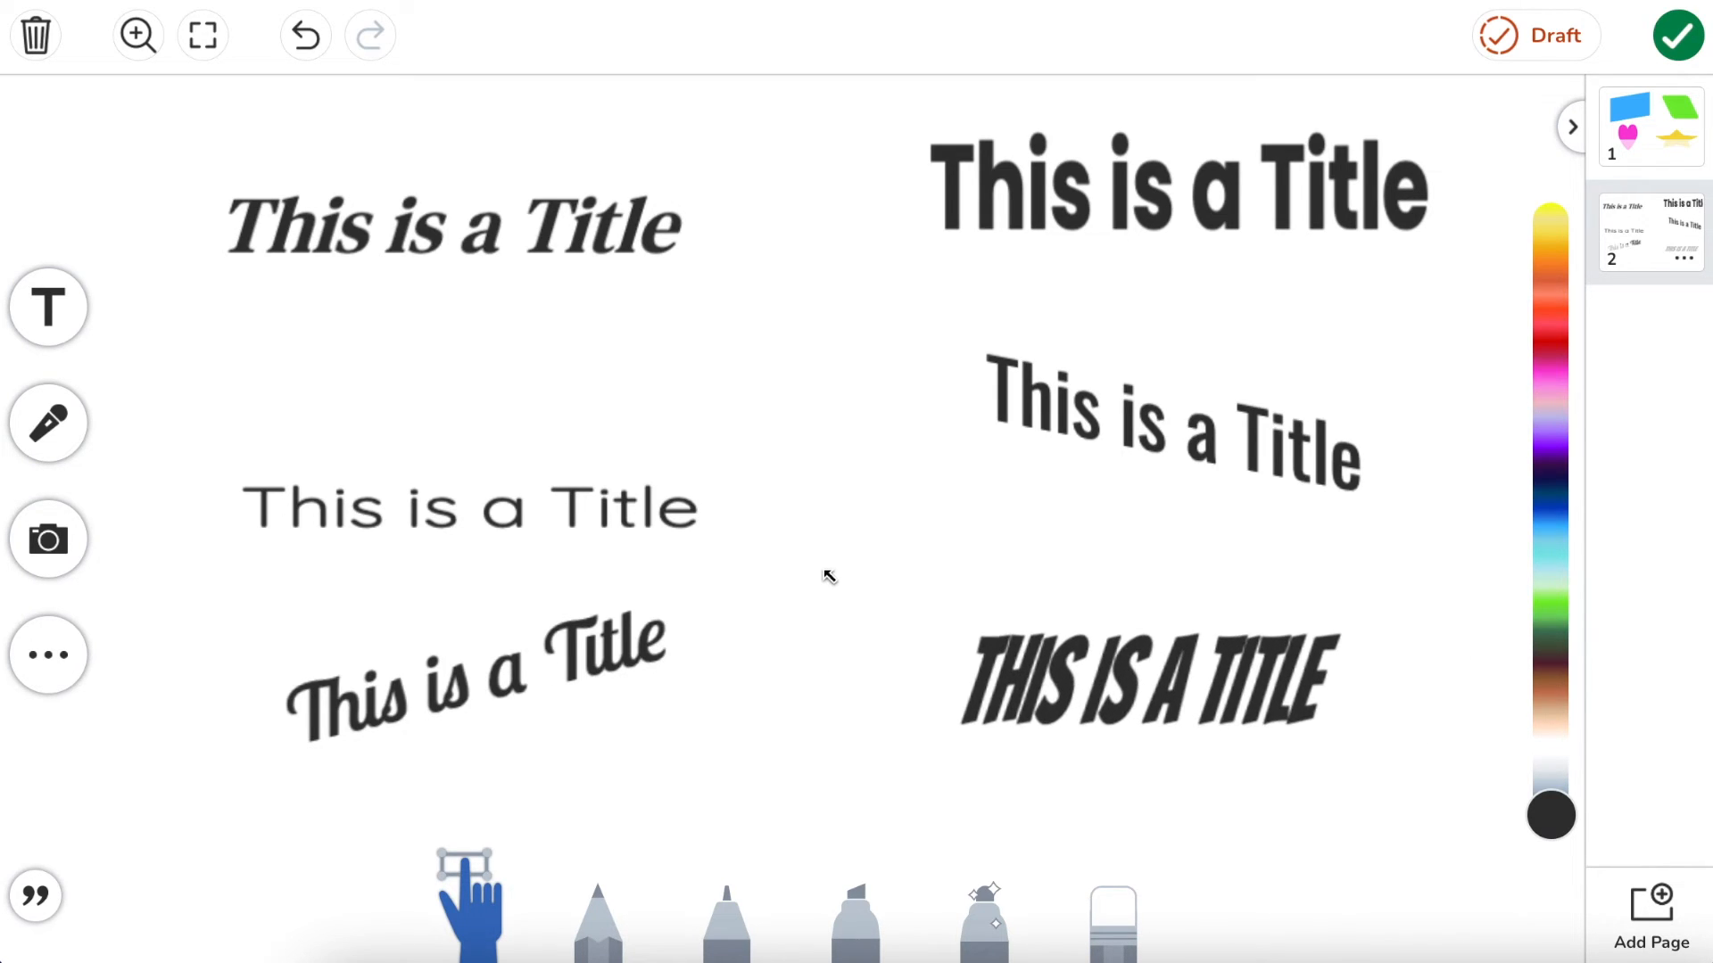
{"action": "left_click", "coordinate": [1140, 672]}
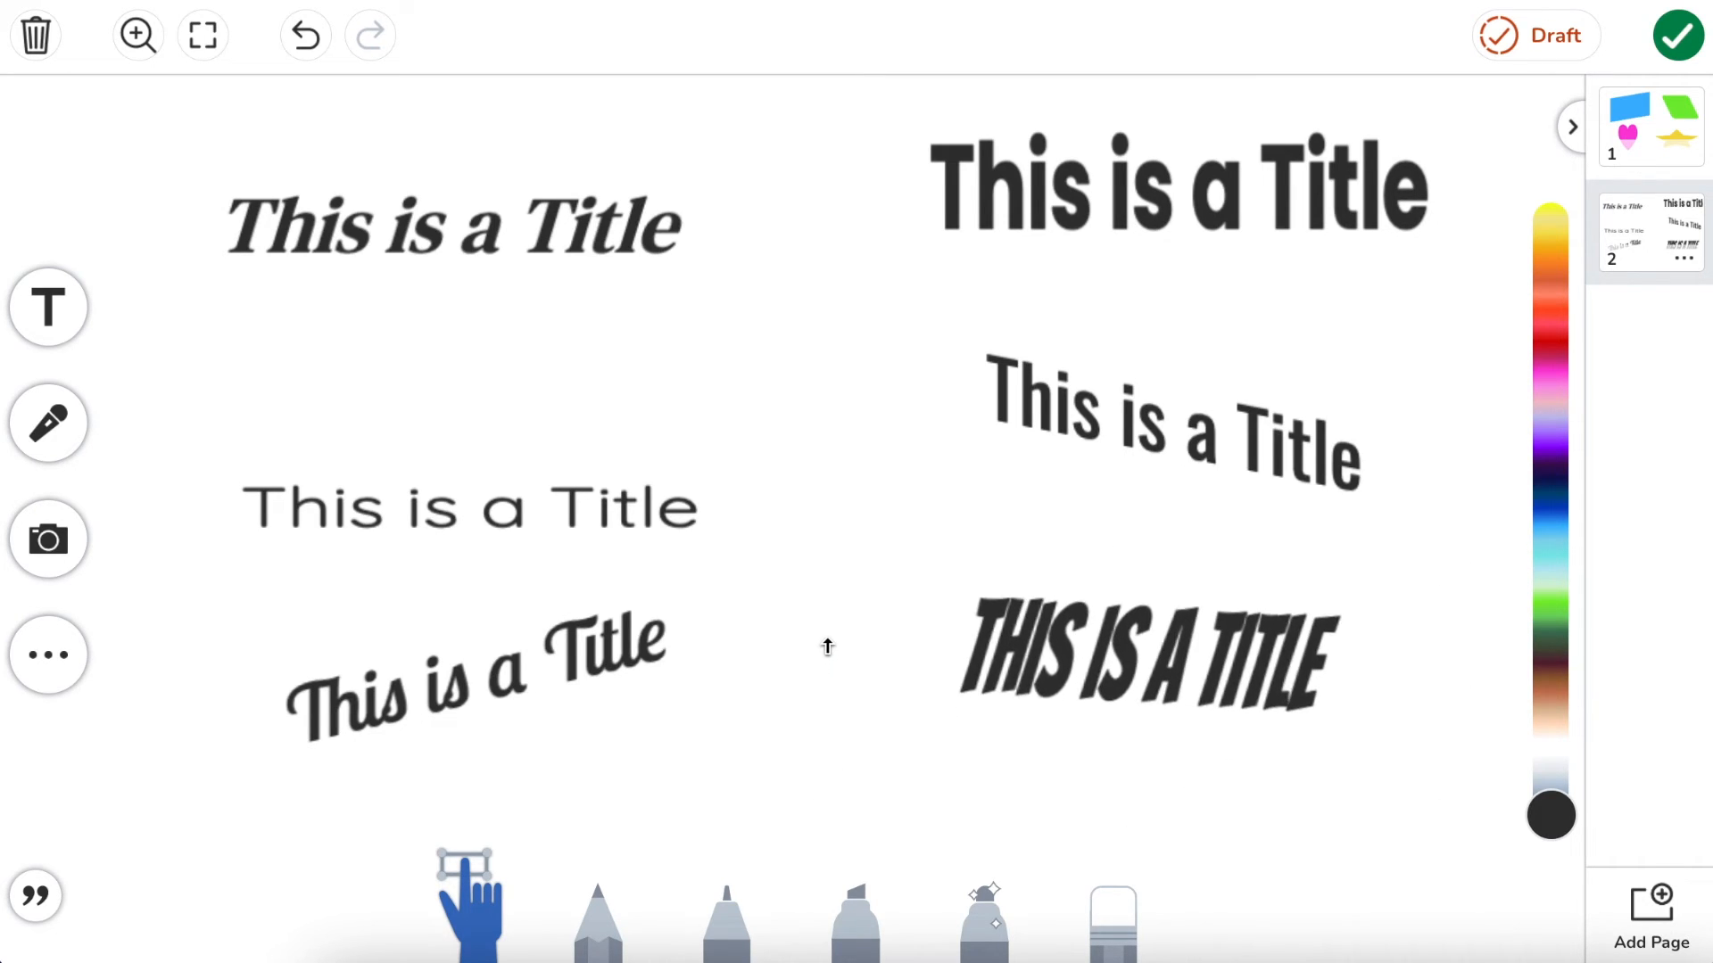
{"action": "left_click", "coordinate": [1145, 656]}
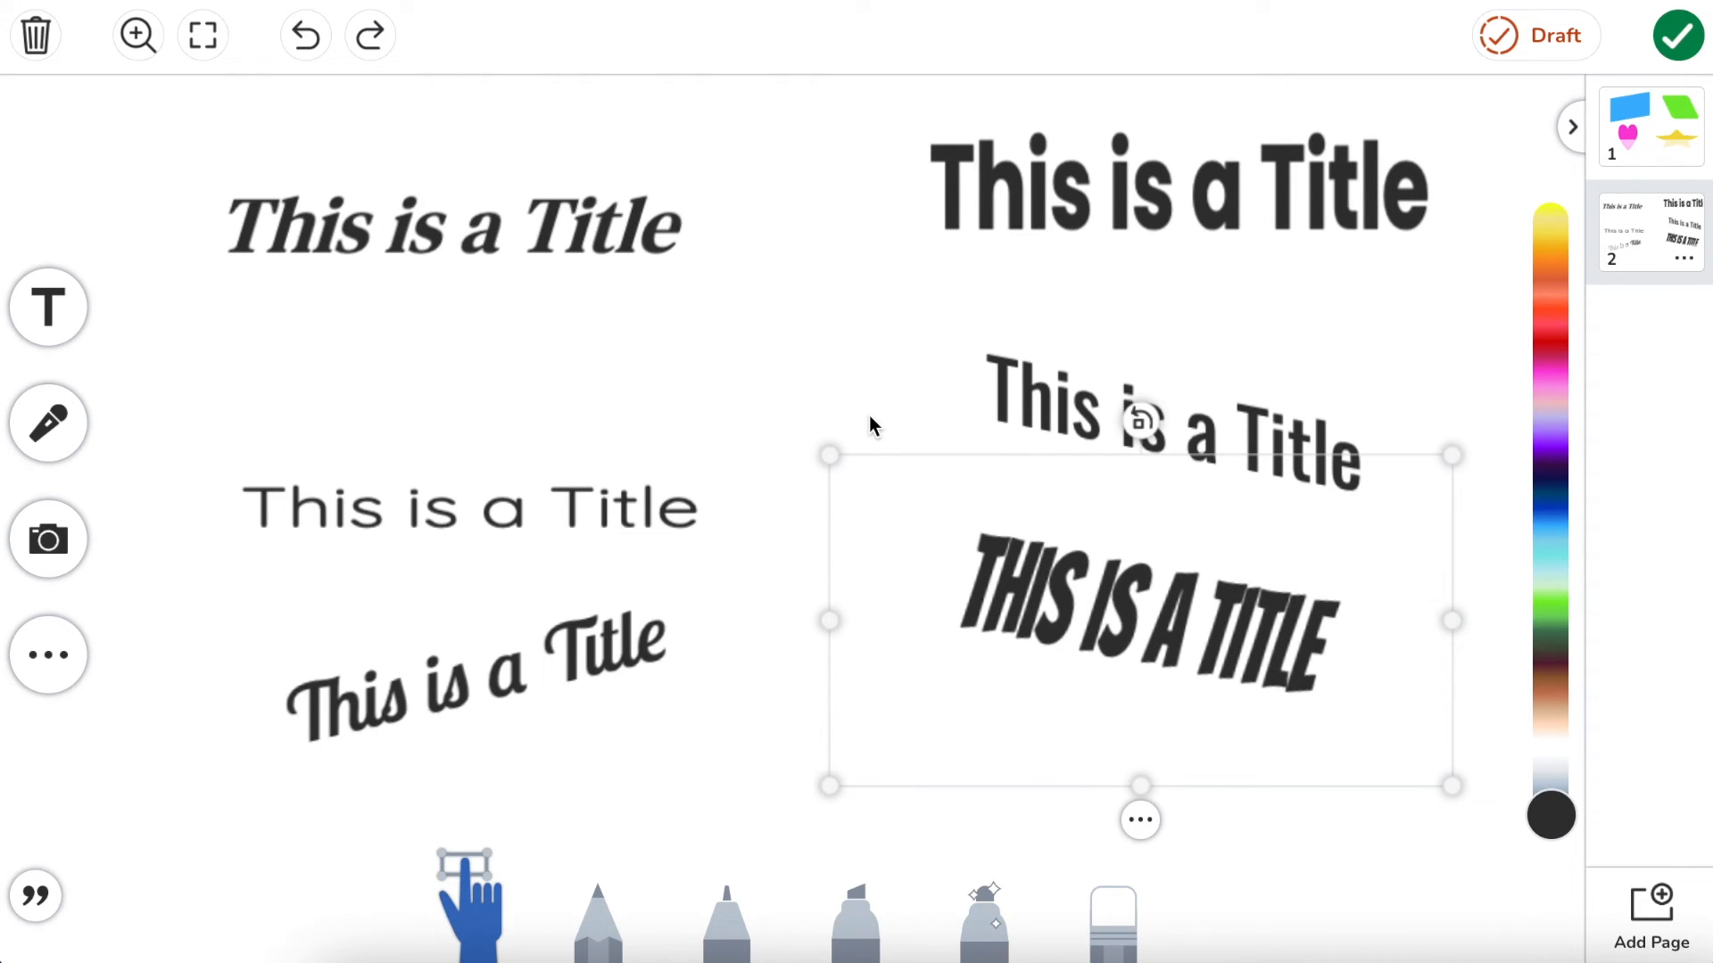
{"action": "mouse_move", "coordinate": [843, 600]}
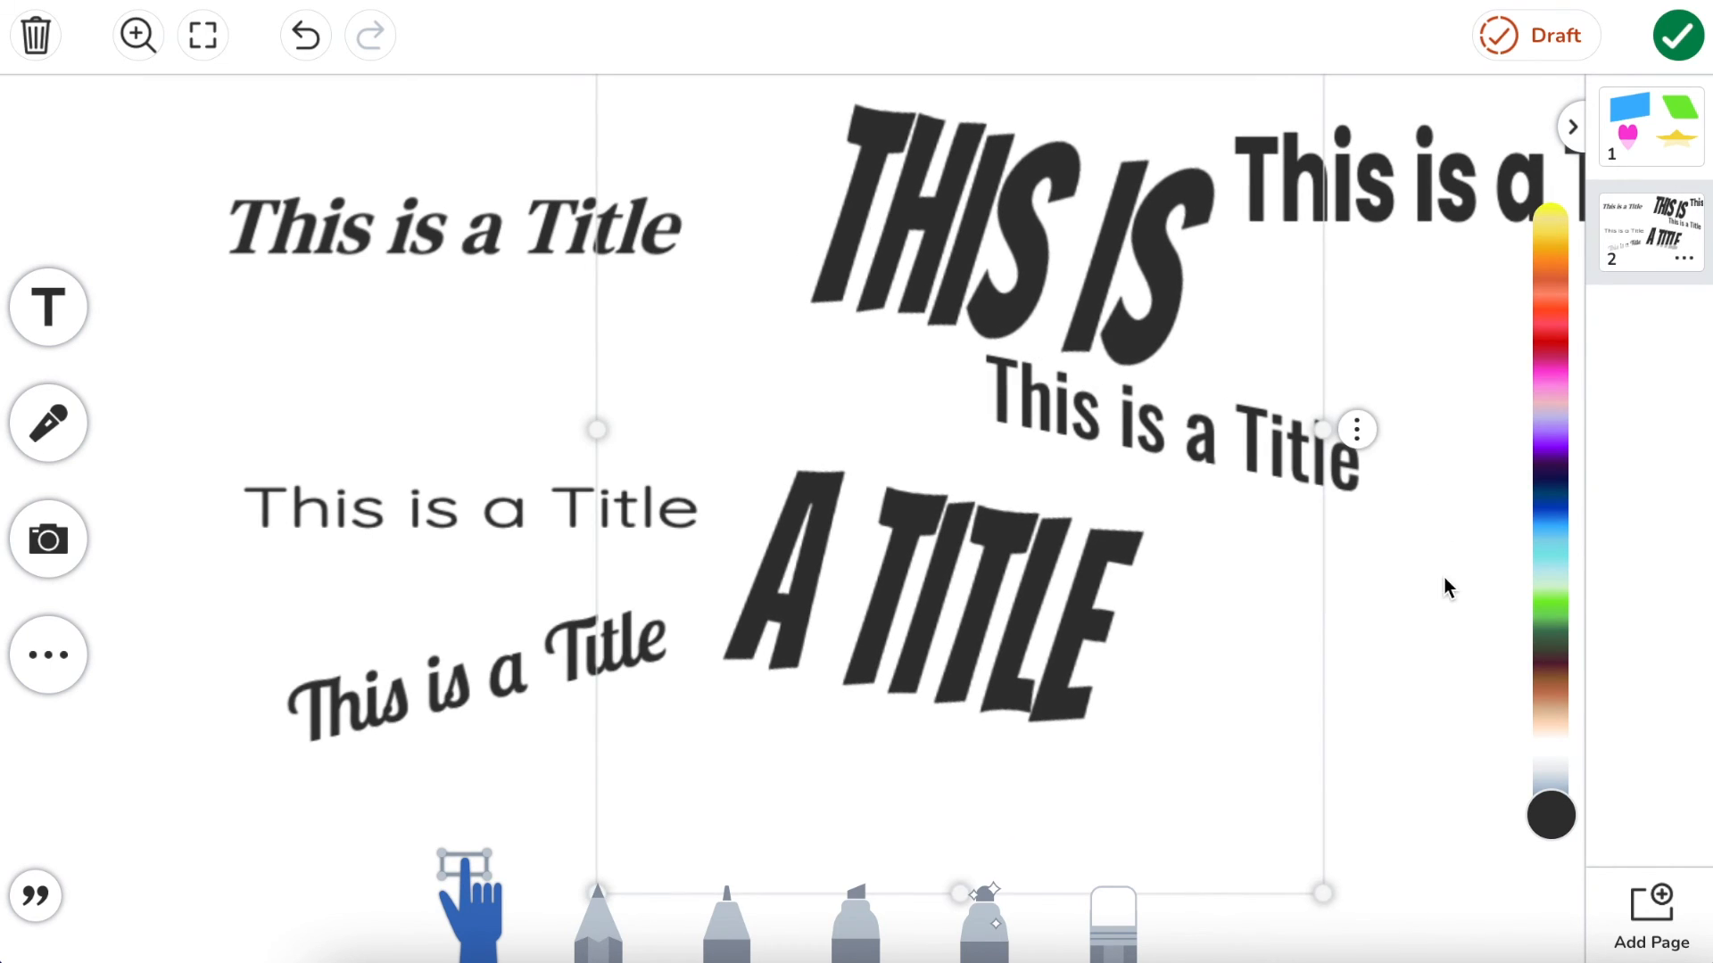
Step: Deselect the all-caps title, now enlarged into two skewed lines
{"action": "left_click", "coordinate": [1446, 588]}
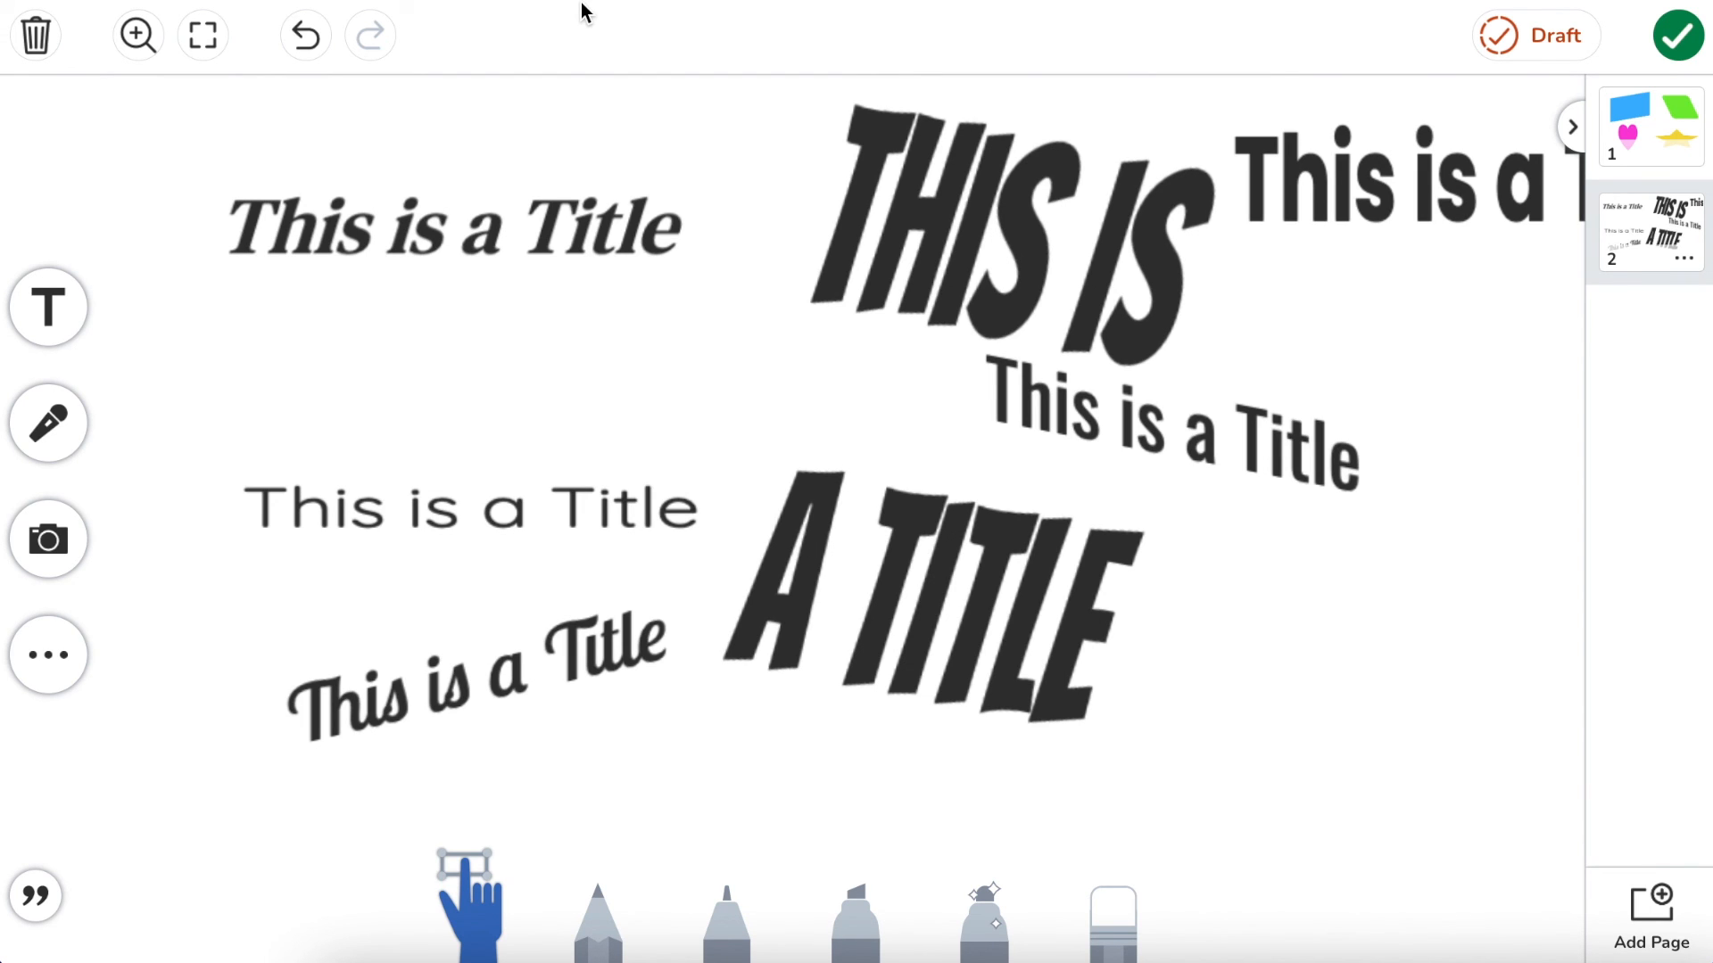
{"action": "type", "text": "web.se"}
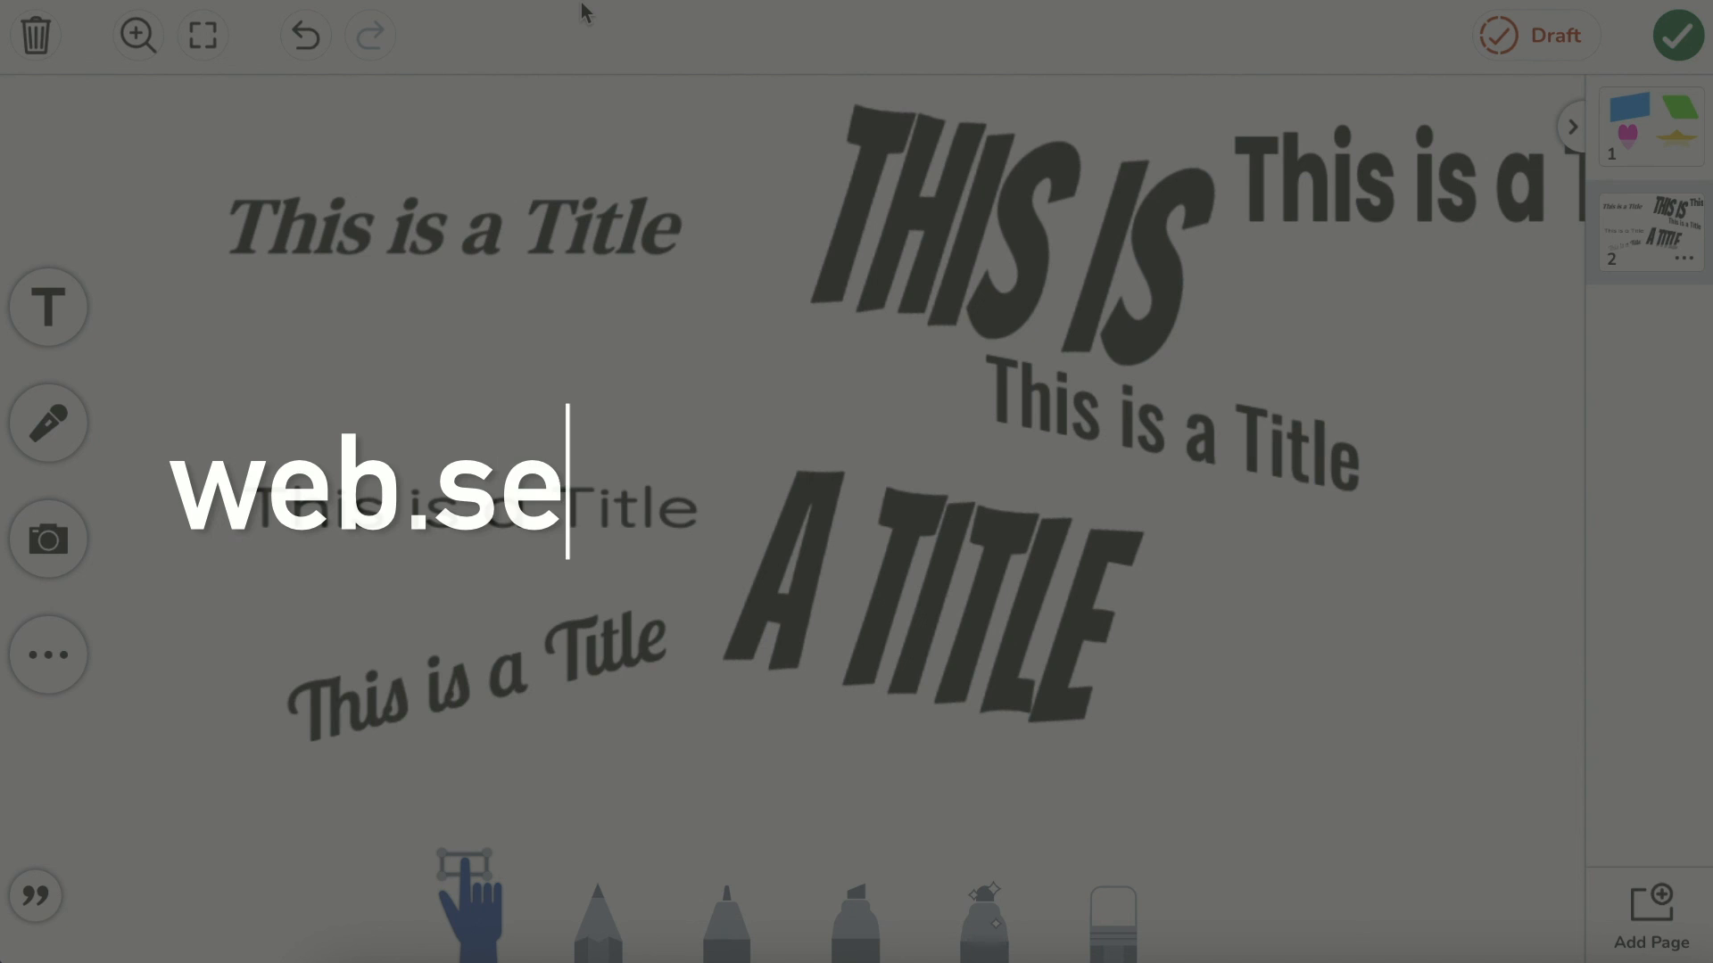
{"action": "type", "text": "esaw.me/lessons"}
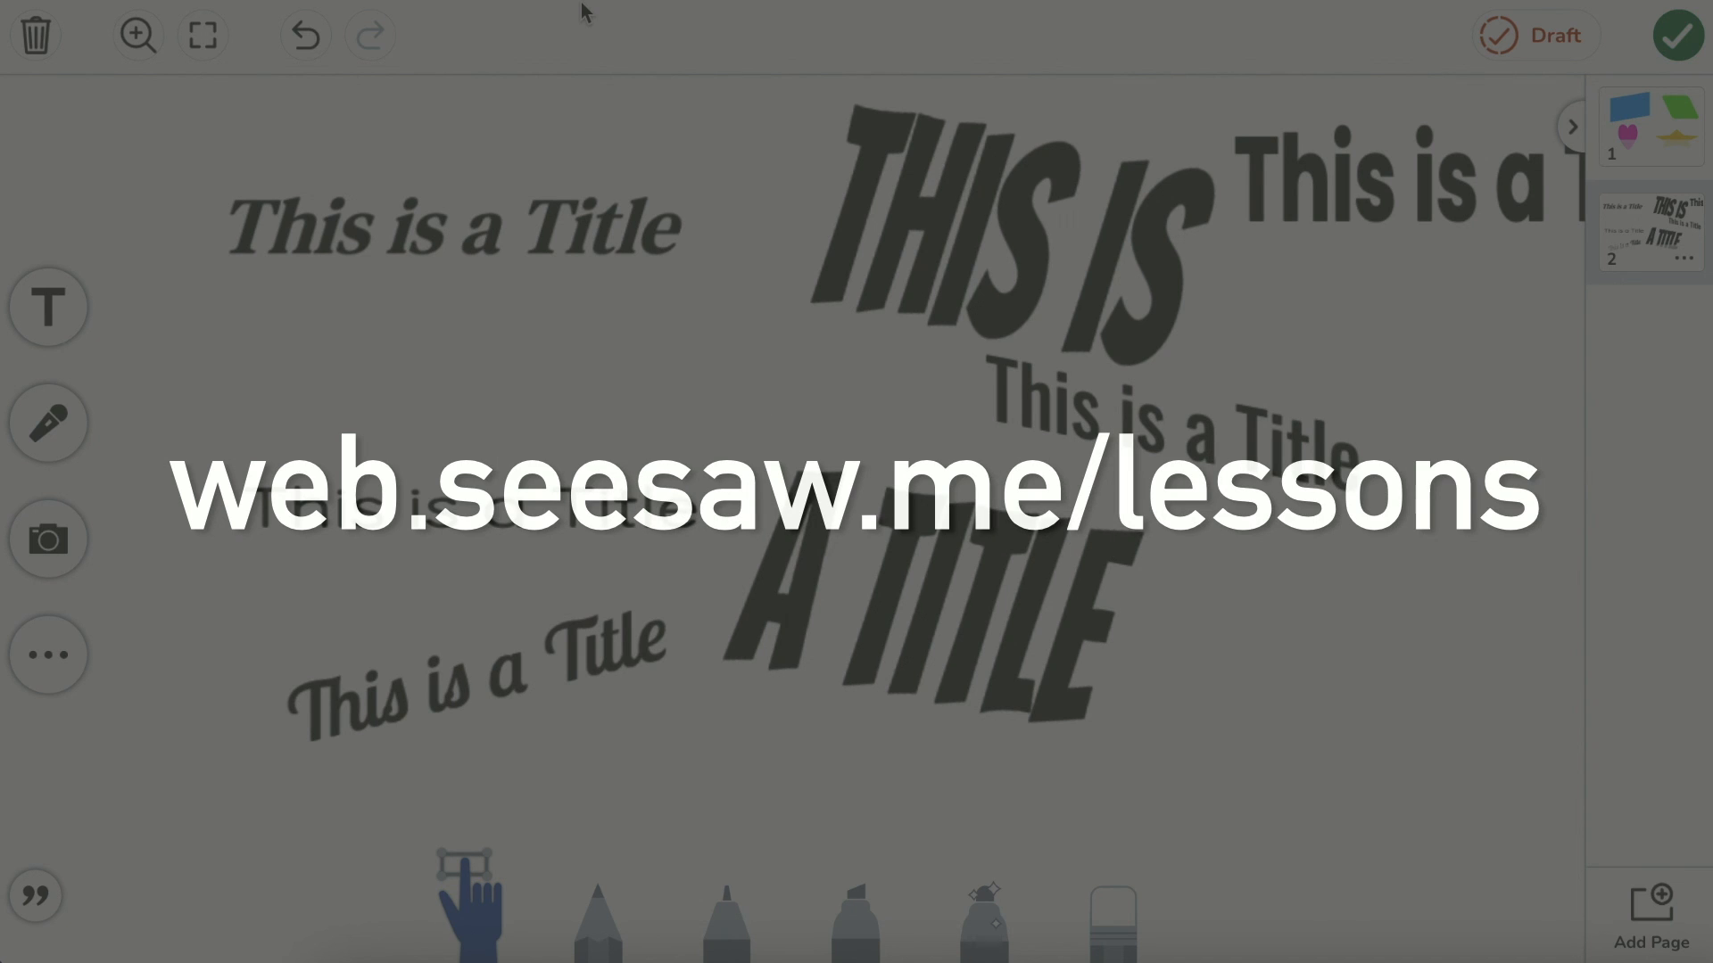